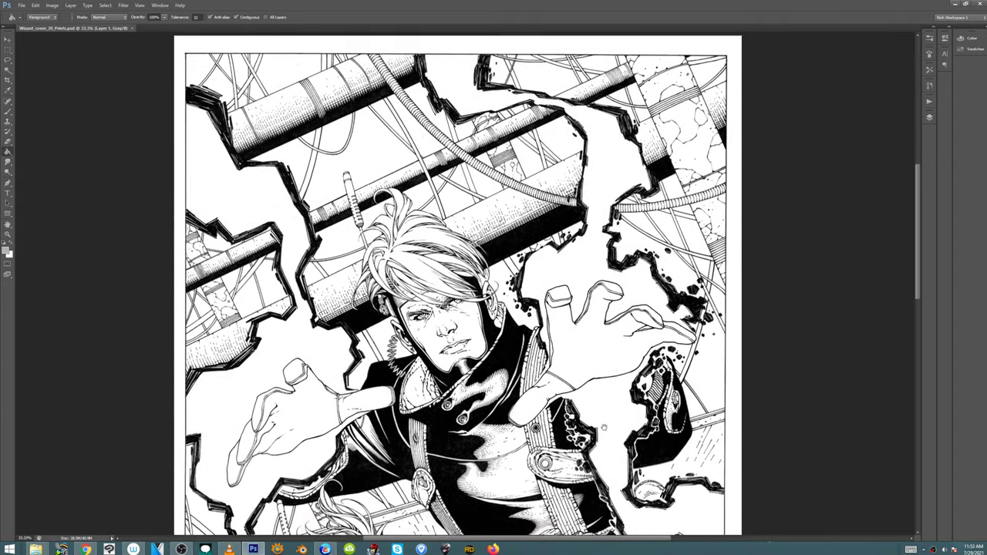
# Scroll down through the inked cover to review its details.
pyautogui.scroll(-3)
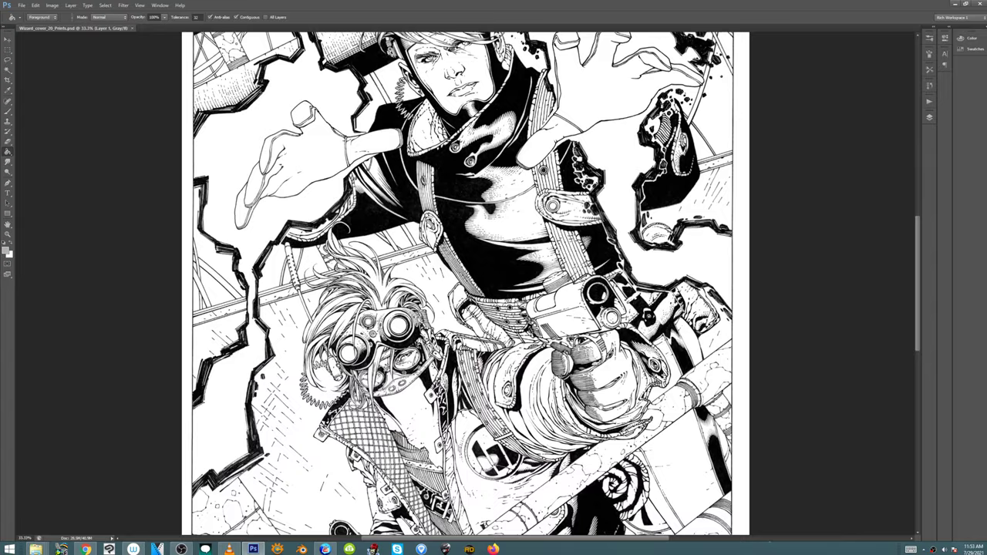
pyautogui.scroll(-3)
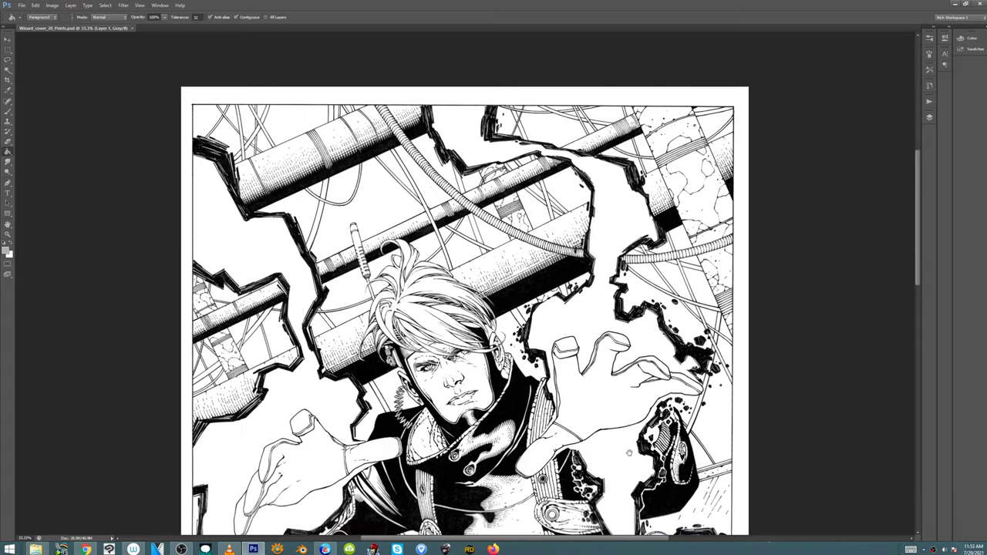
pyautogui.scroll(-3)
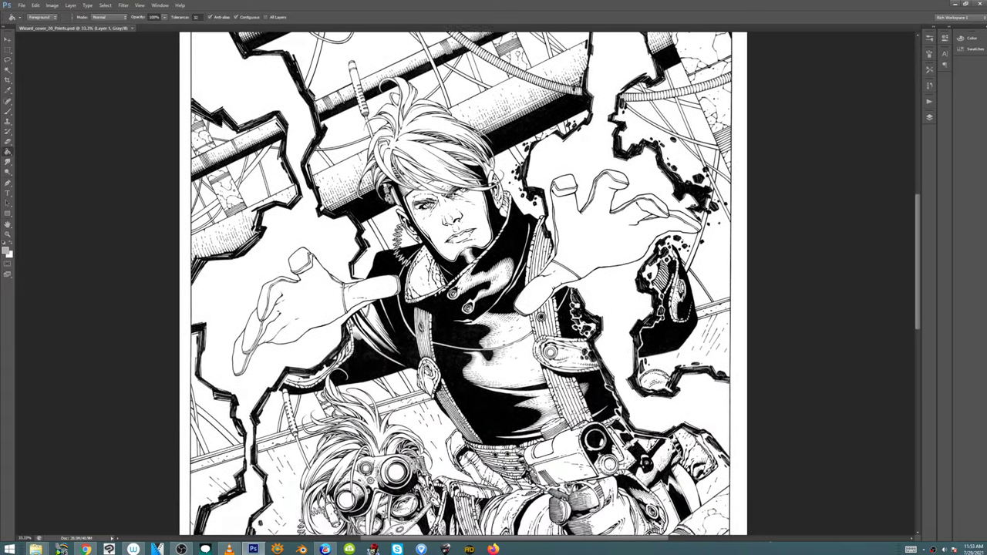
pyautogui.scroll(-3)
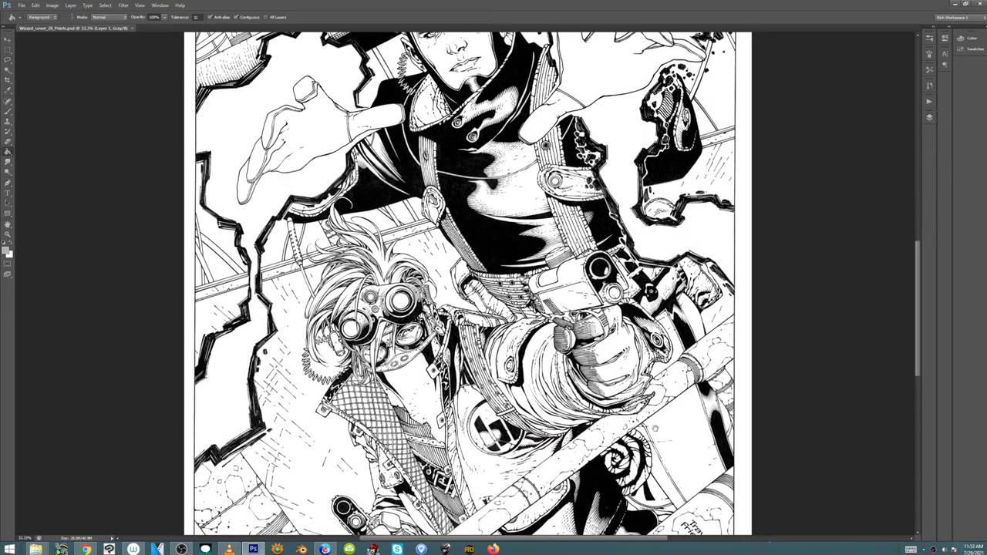
pyautogui.scroll(-3)
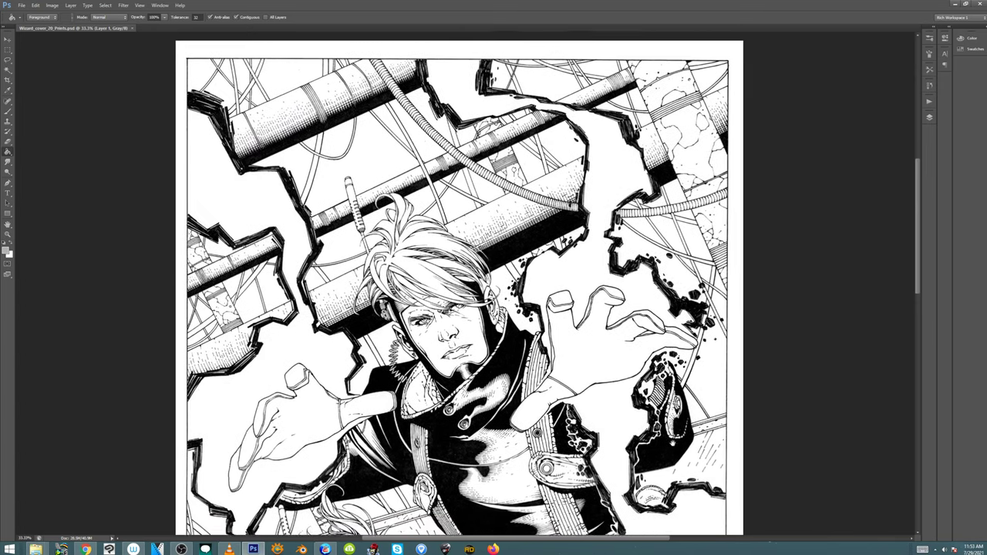
pyautogui.scroll(-3)
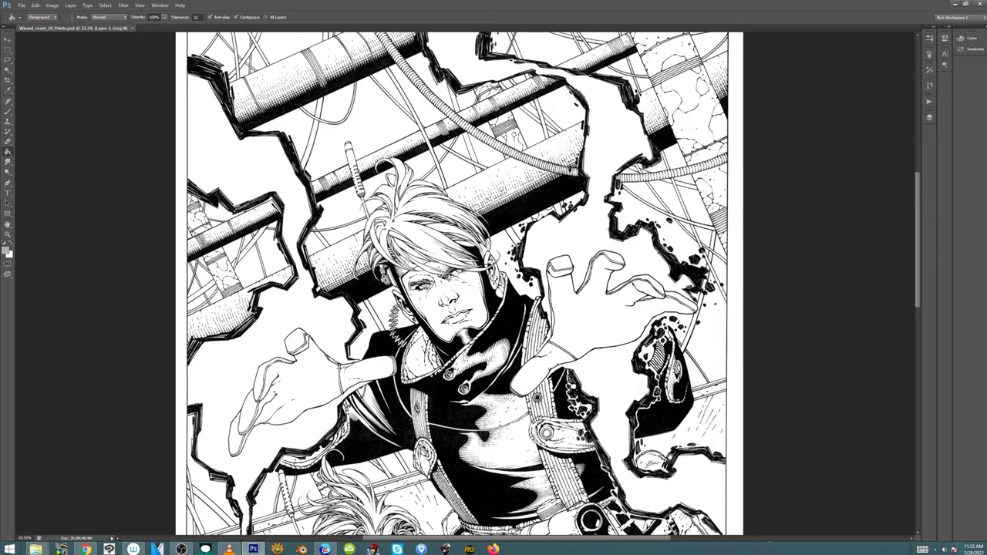
pyautogui.scroll(-3)
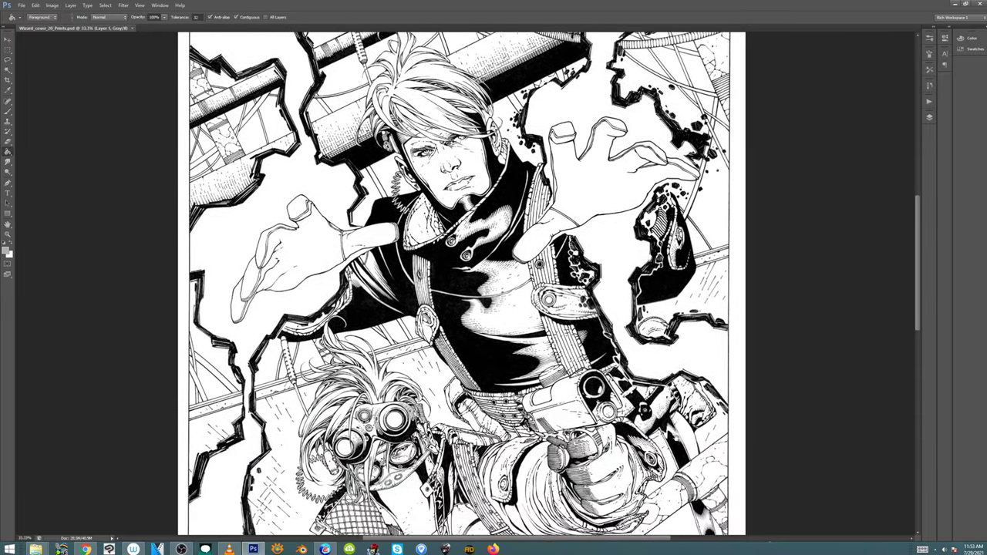
pyautogui.scroll(-3)
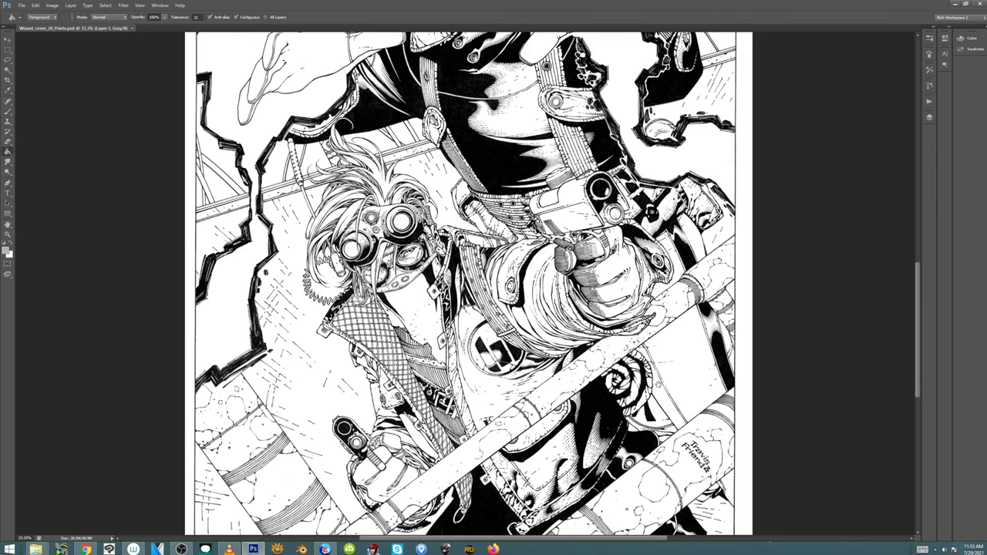
pyautogui.scroll(-3)
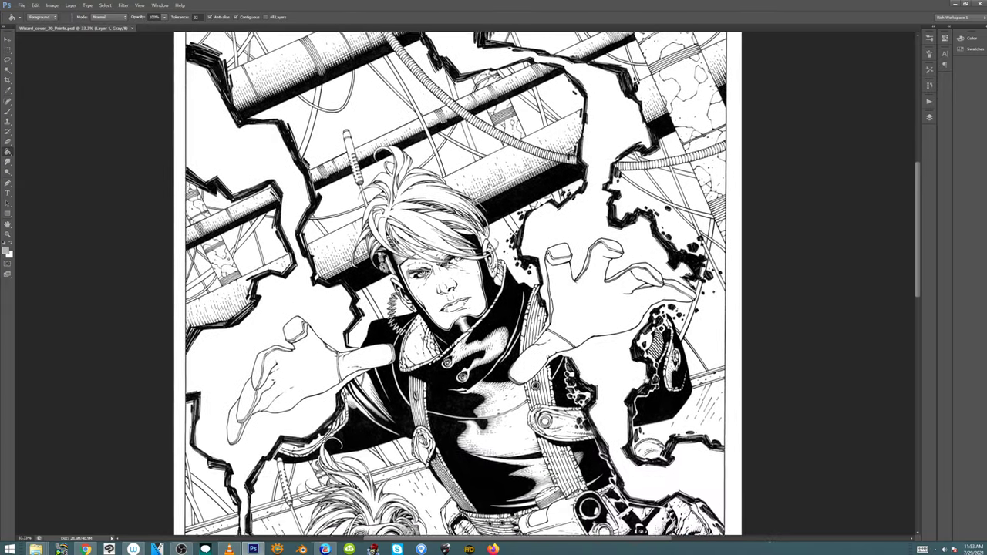
pyautogui.scroll(-3)
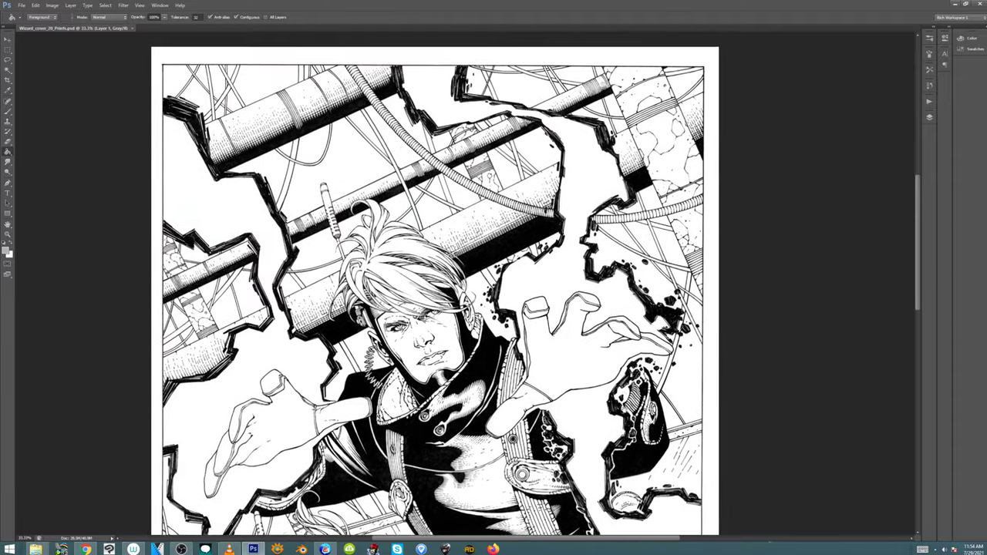
pyautogui.scroll(-3)
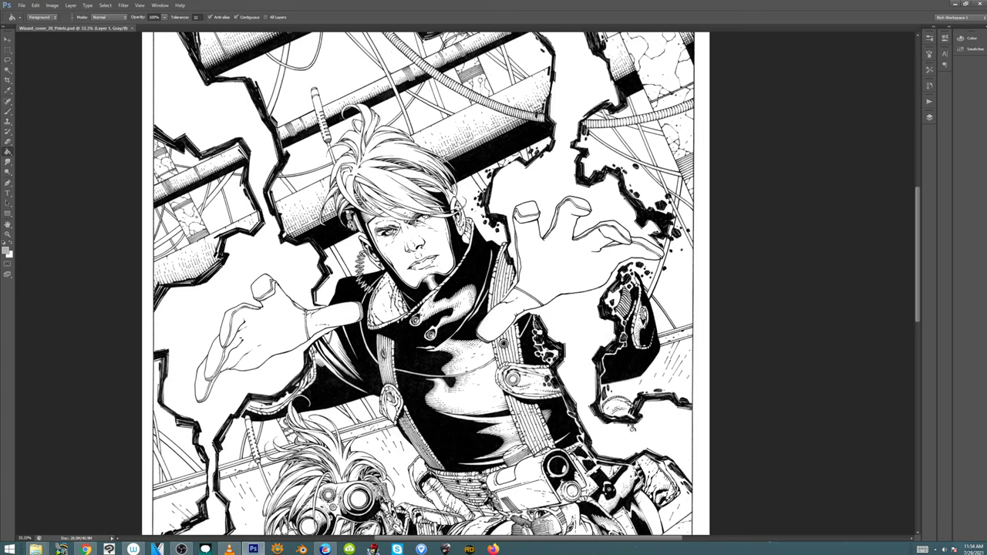
pyautogui.scroll(-3)
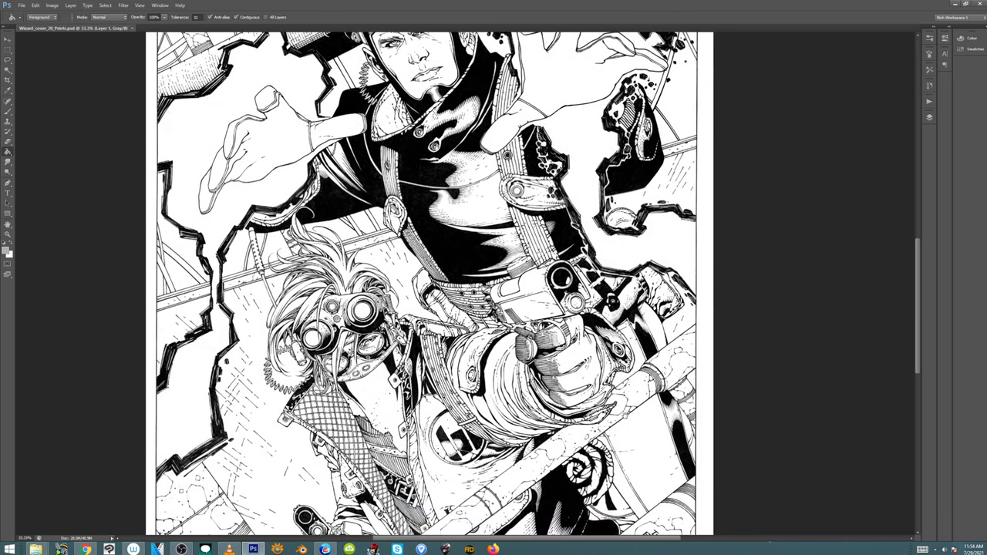
pyautogui.scroll(-3)
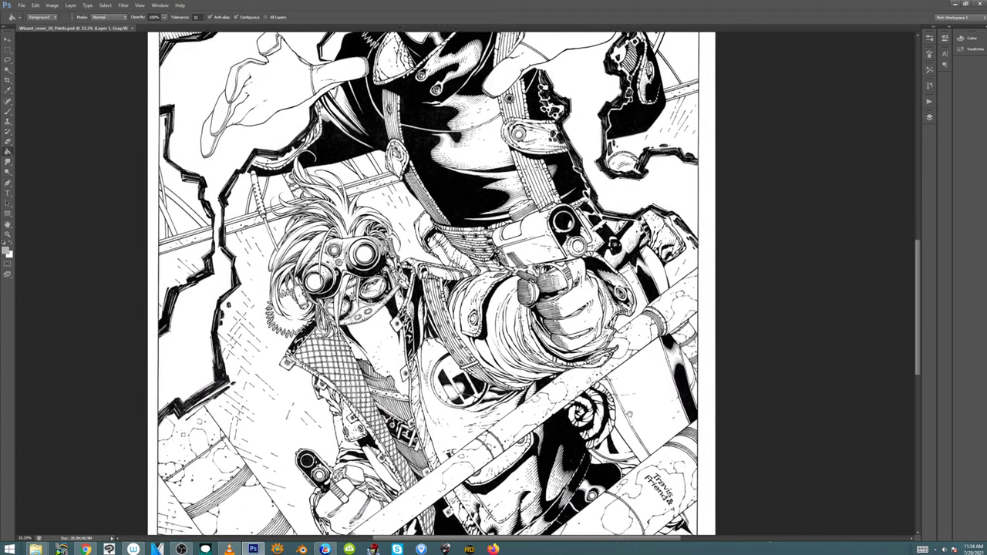
pyautogui.scroll(-3)
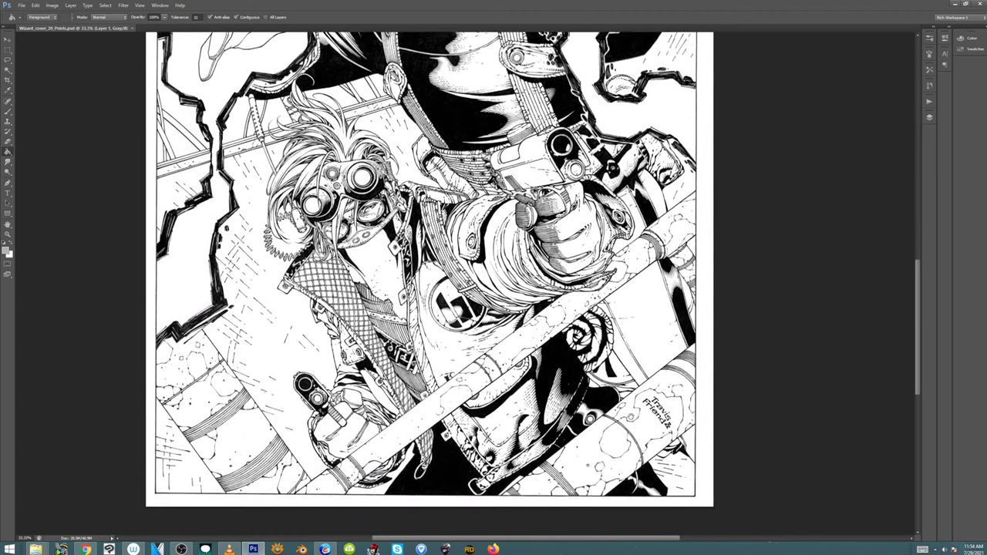
pyautogui.scroll(-3)
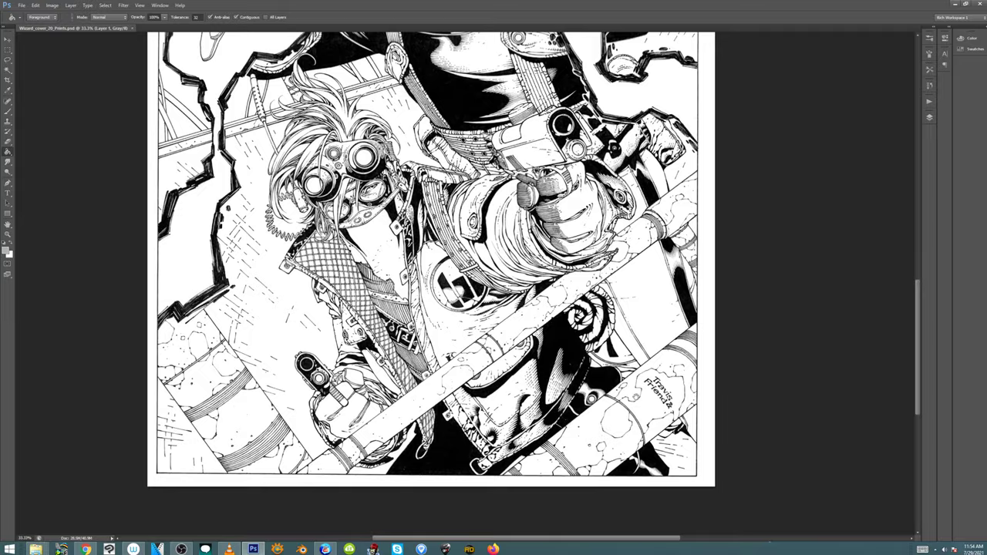
pyautogui.scroll(-3)
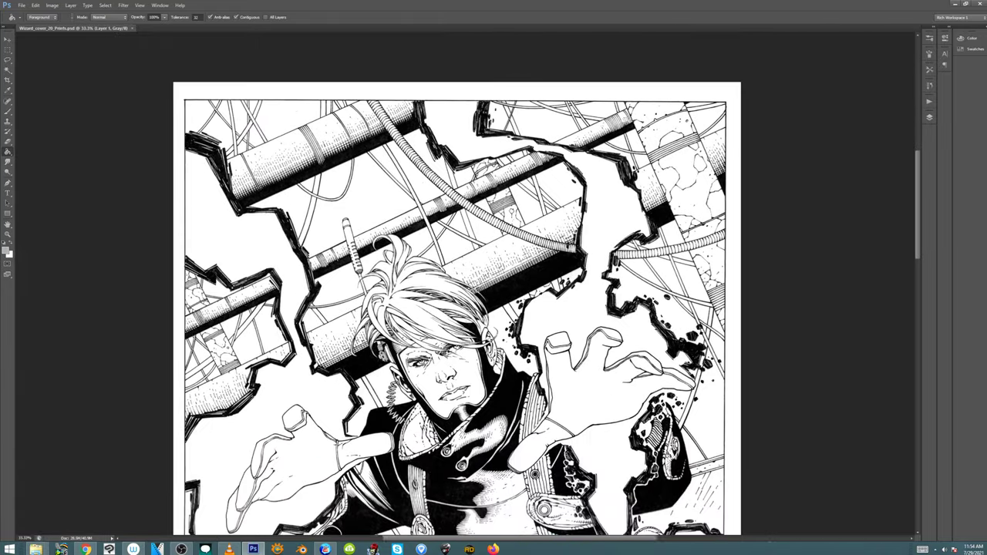
pyautogui.scroll(-3)
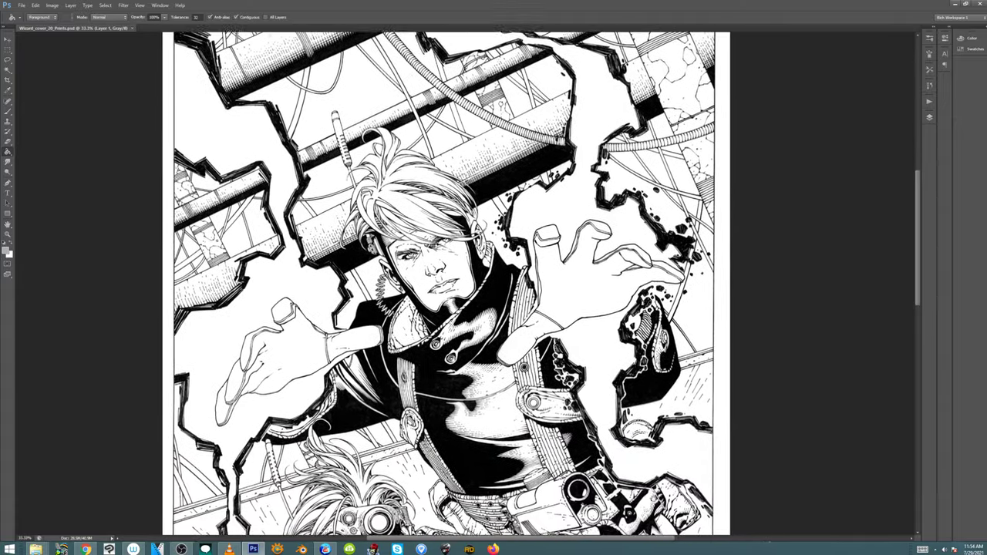
pyautogui.scroll(-3)
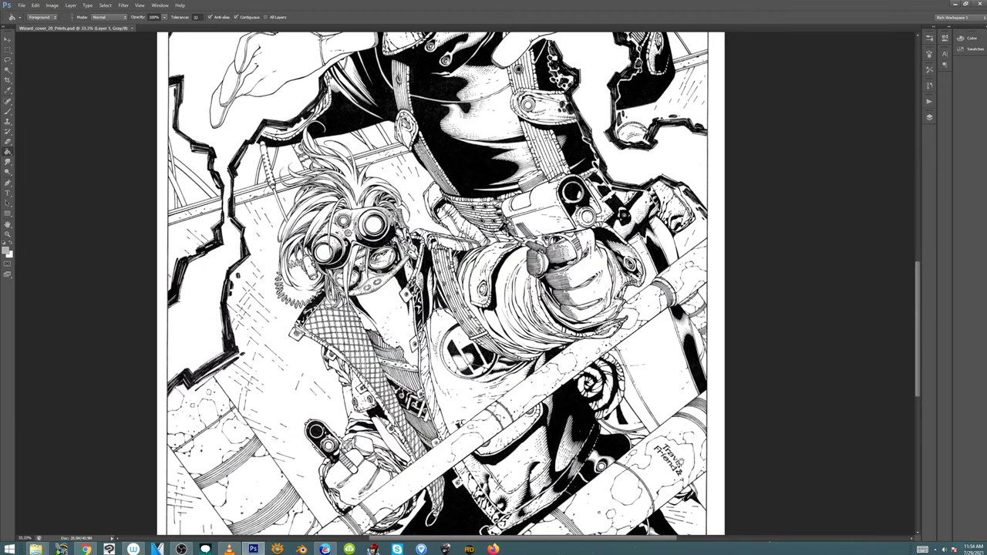
pyautogui.scroll(-3)
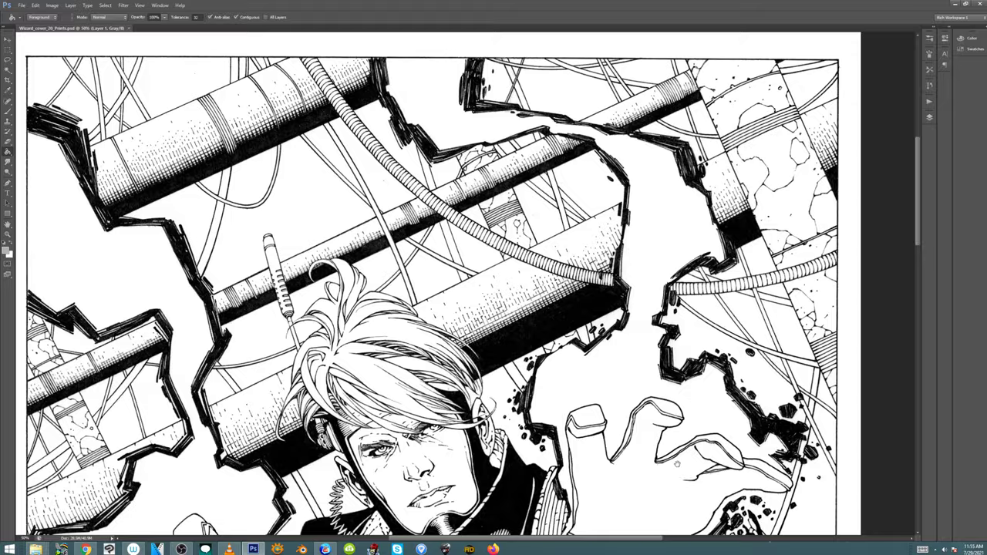
pyautogui.scroll(-3)
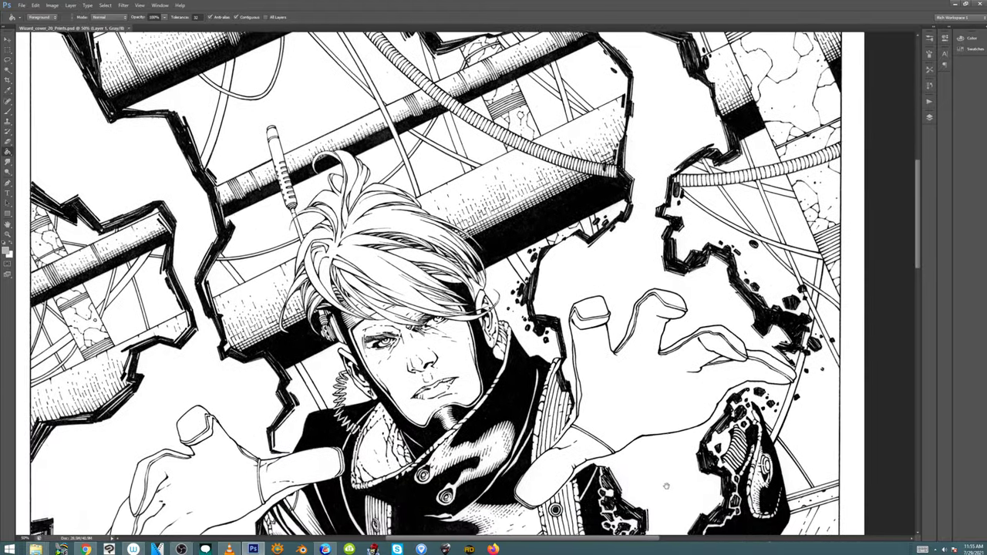
pyautogui.scroll(-3)
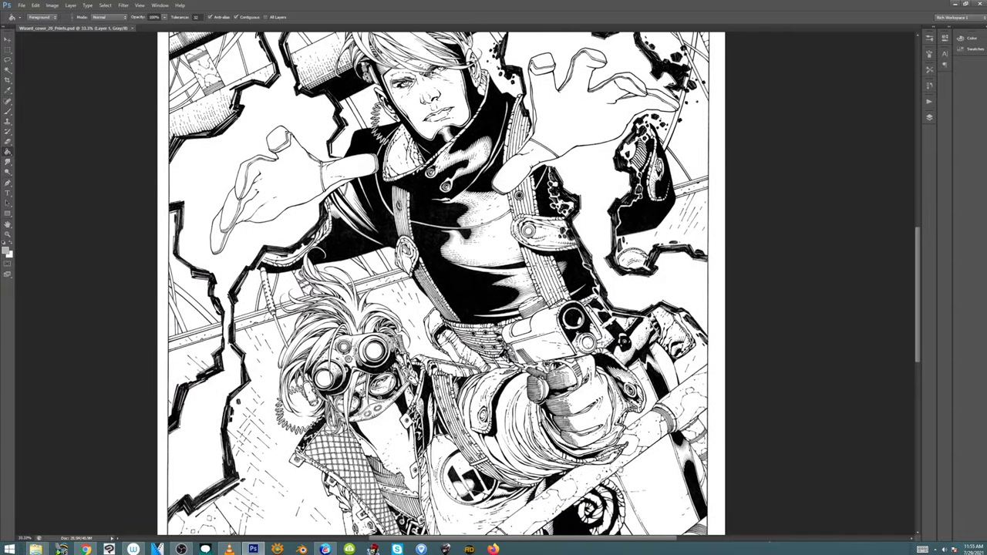
pyautogui.scroll(-3)
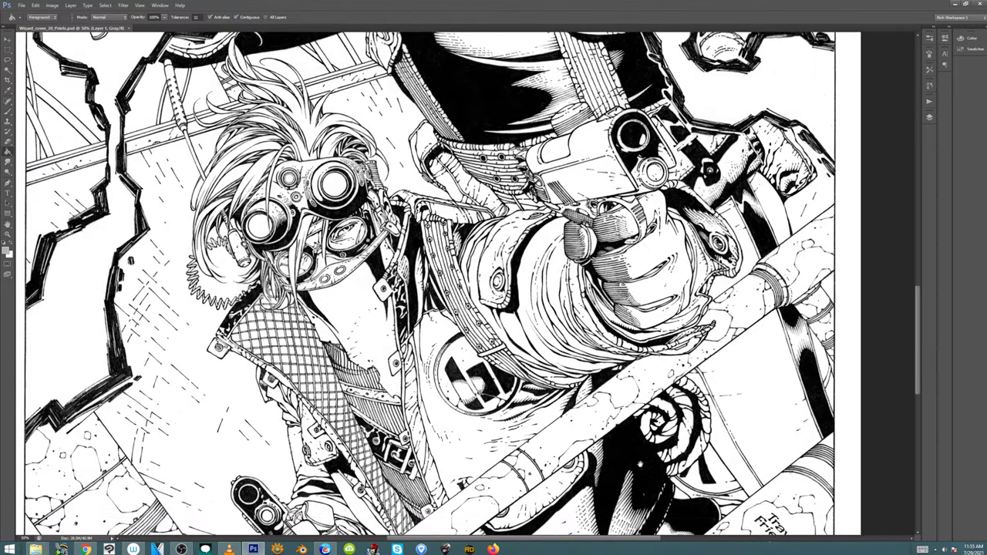
pyautogui.scroll(-3)
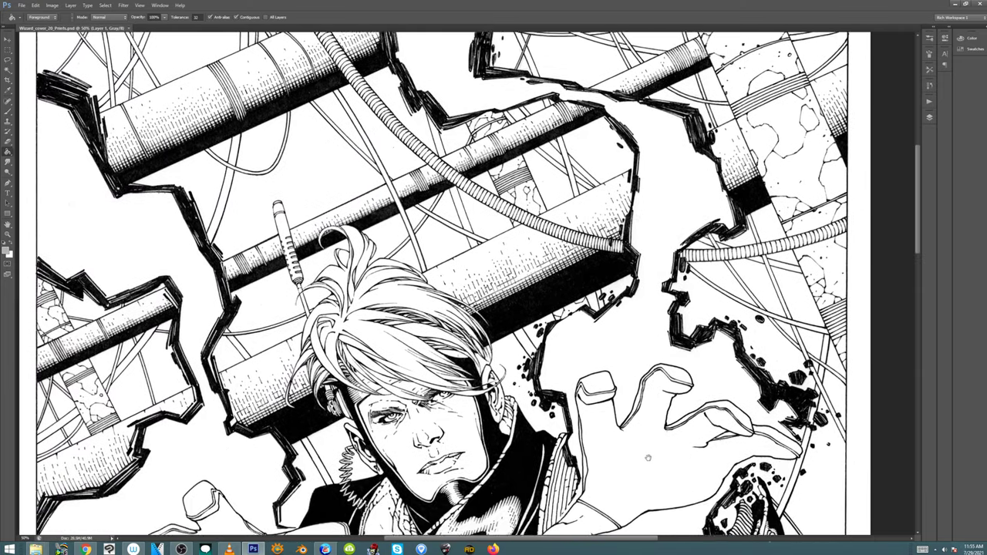
pyautogui.scroll(-3)
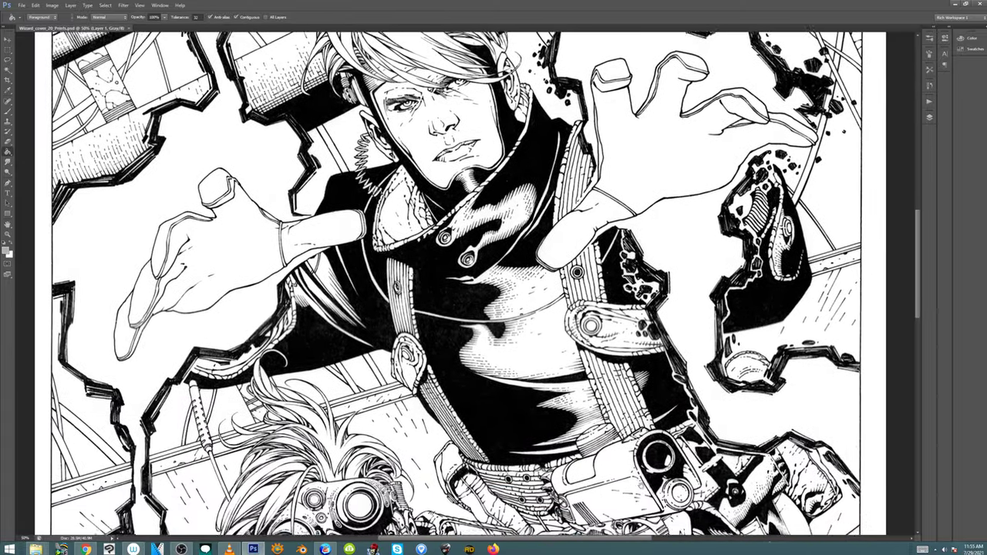
pyautogui.scroll(-3)
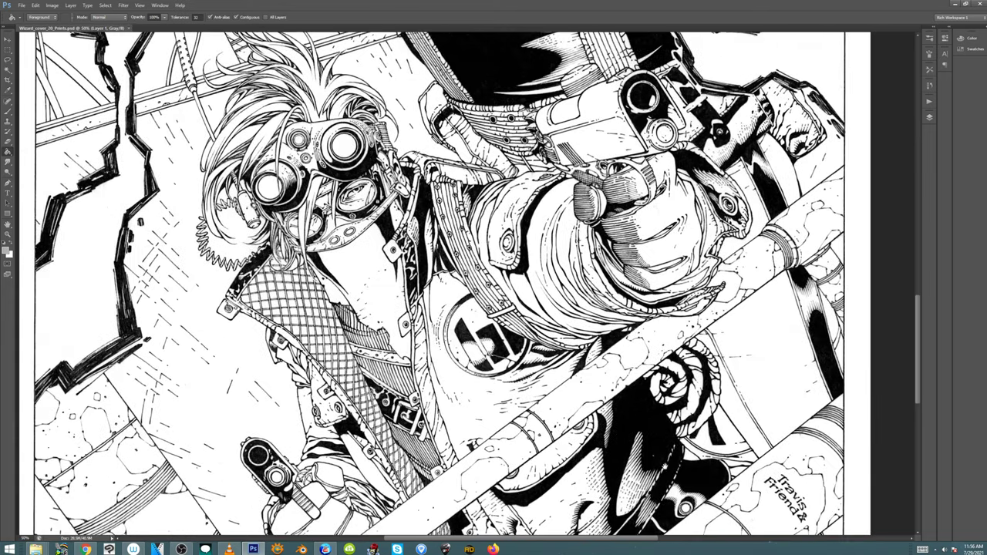
pyautogui.scroll(-3)
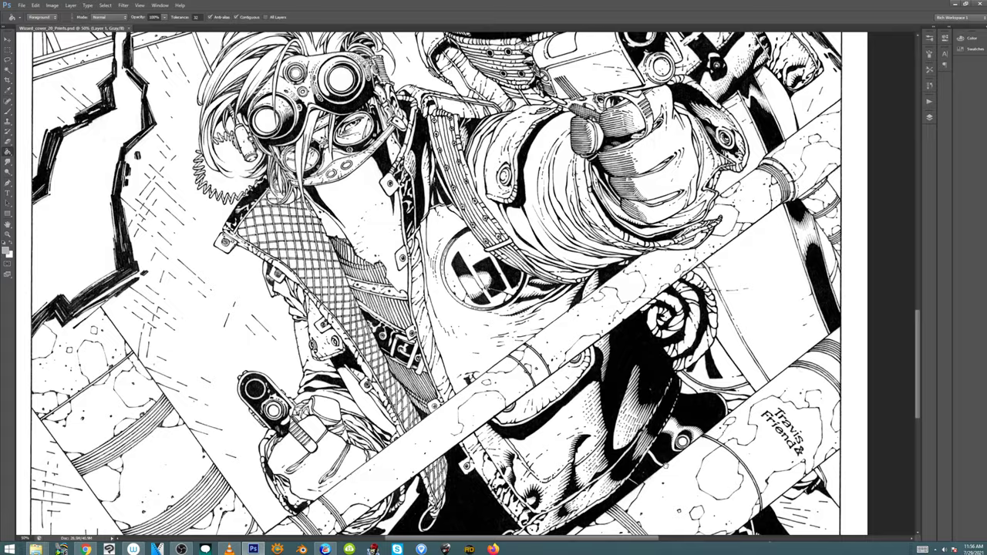
pyautogui.scroll(-3)
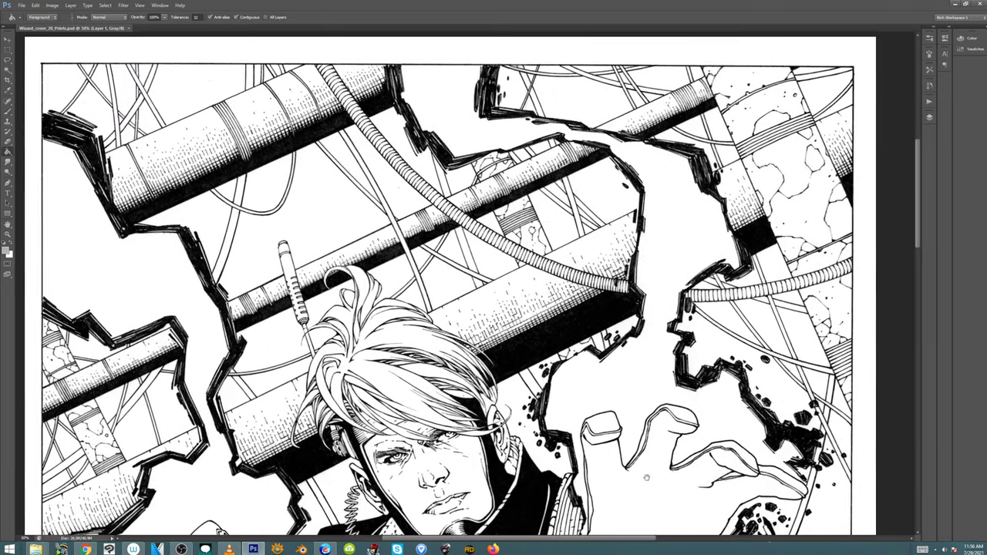
pyautogui.scroll(-3)
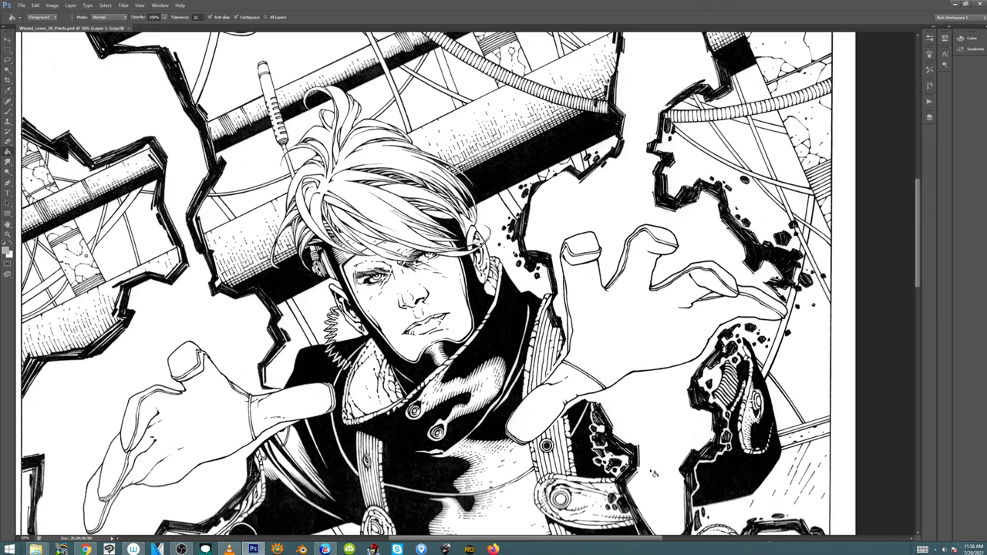
pyautogui.scroll(-3)
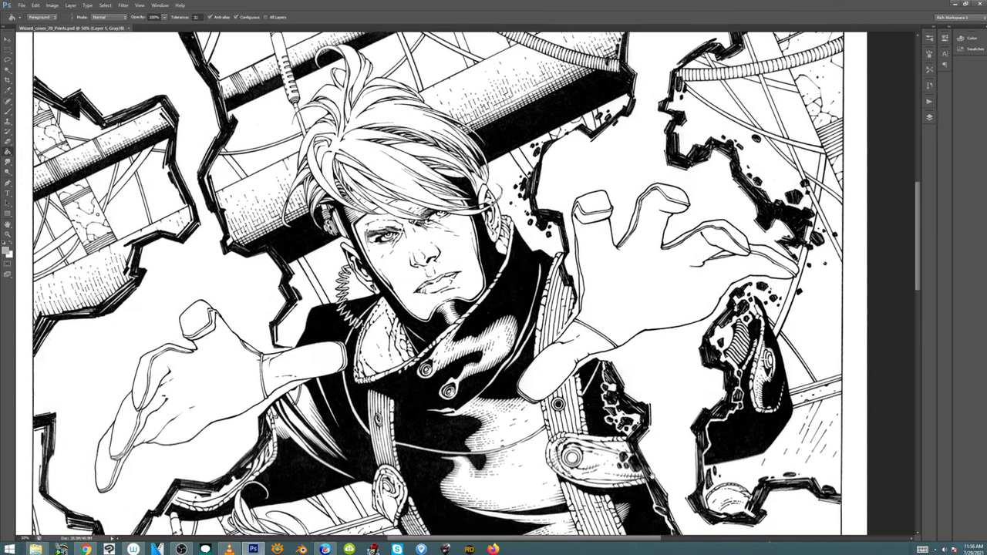
pyautogui.scroll(-3)
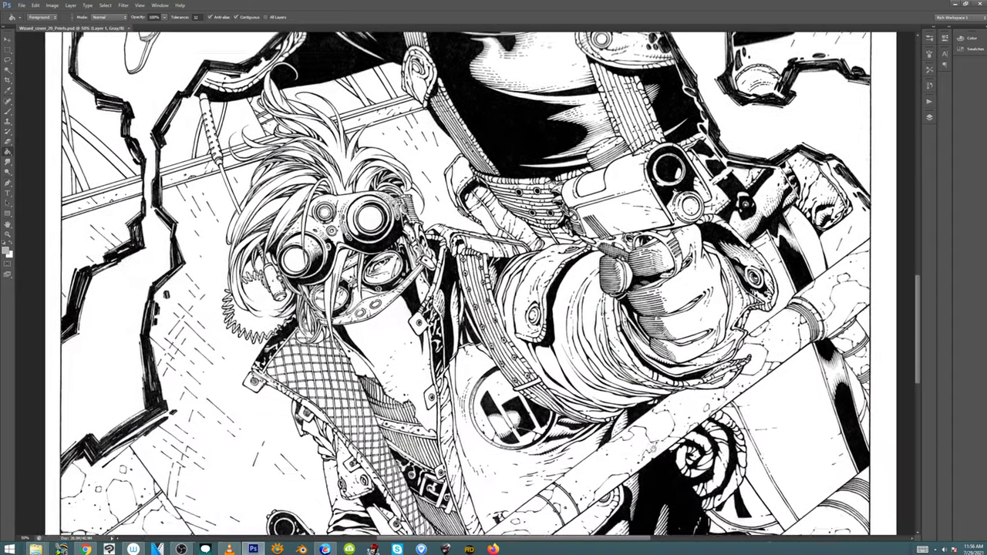
pyautogui.scroll(-3)
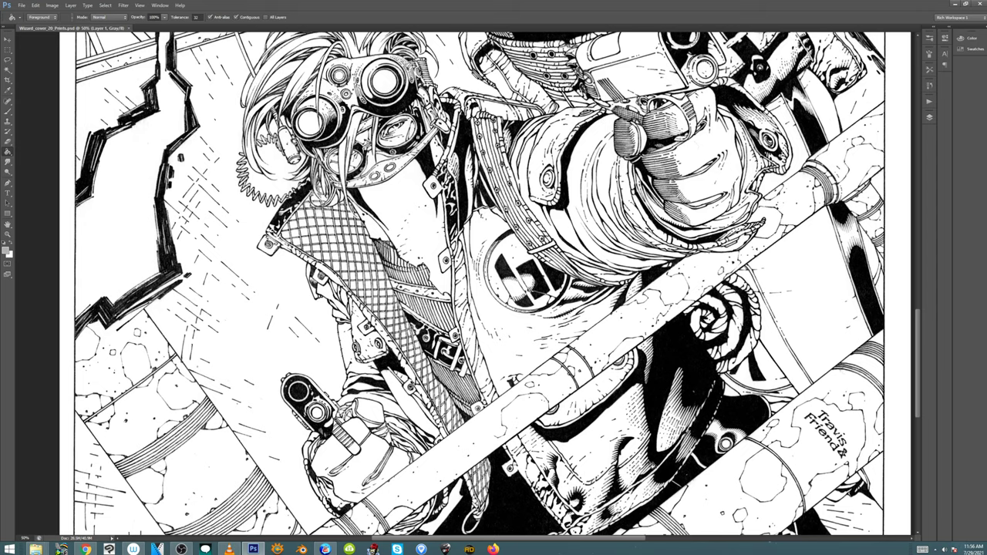
# Change the image mode from Image > Mode, choosing Don't Flatten to keep layers separate.
pyautogui.click(8, 249)
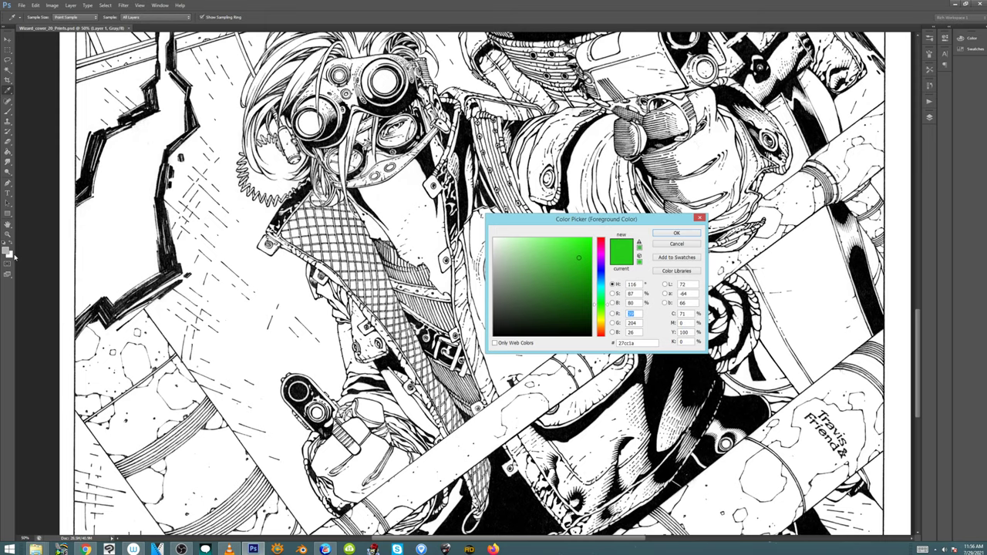
pyautogui.click(677, 233)
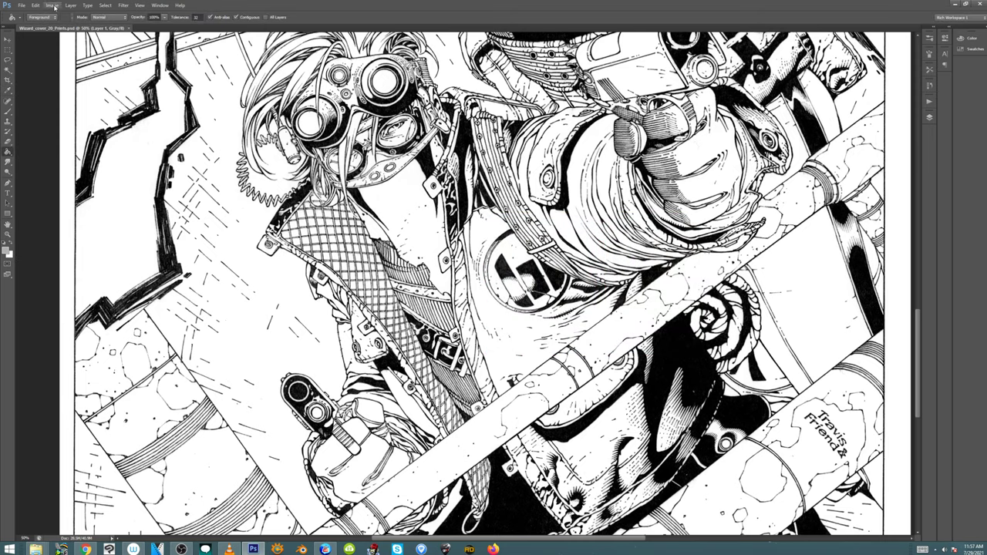
pyautogui.click(62, 8)
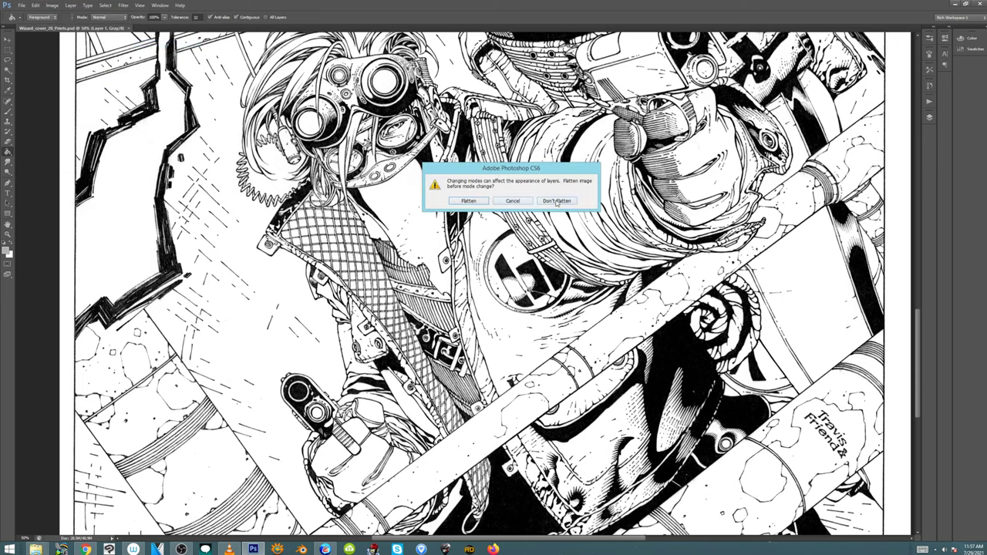
pyautogui.click(556, 200)
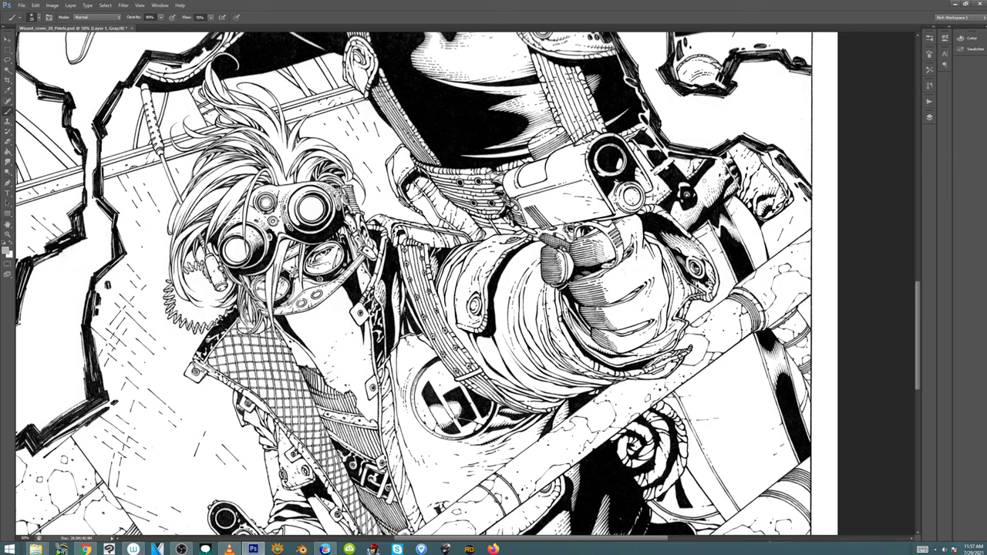
pyautogui.scroll(-3)
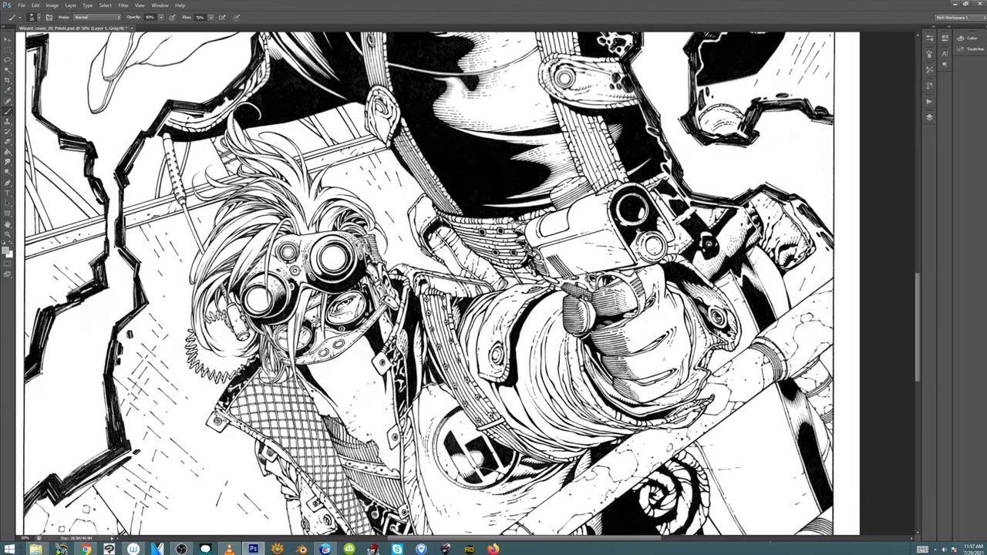
pyautogui.scroll(-3)
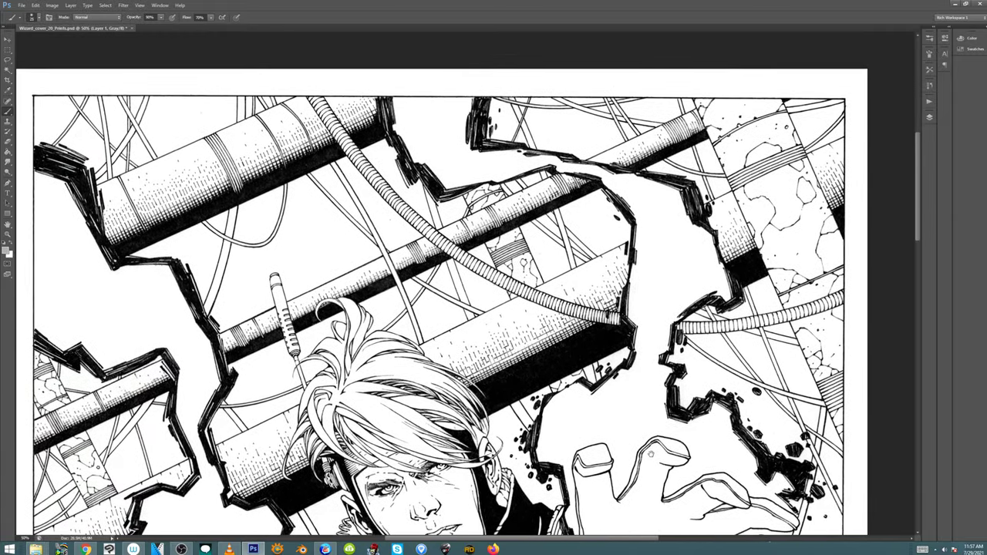
pyautogui.scroll(-3)
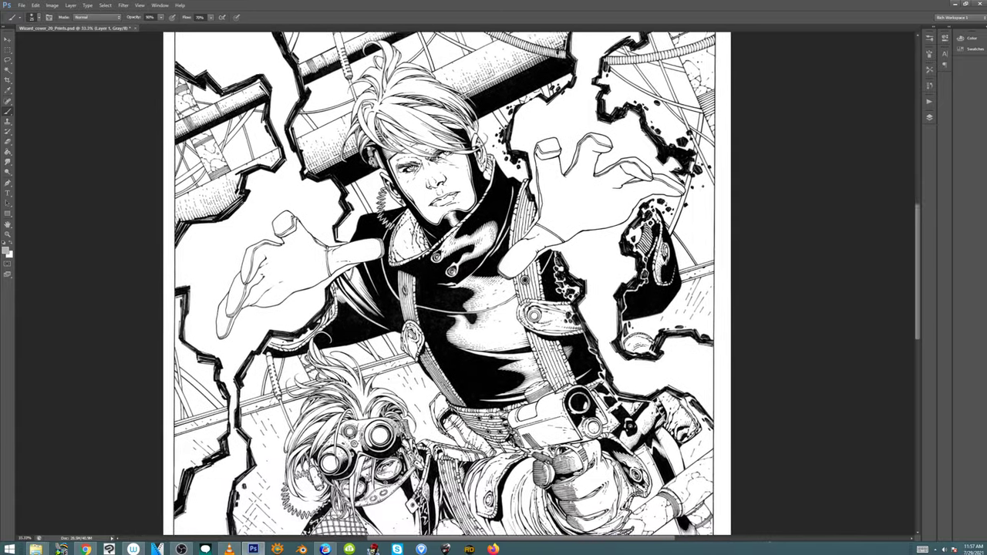
pyautogui.scroll(-3)
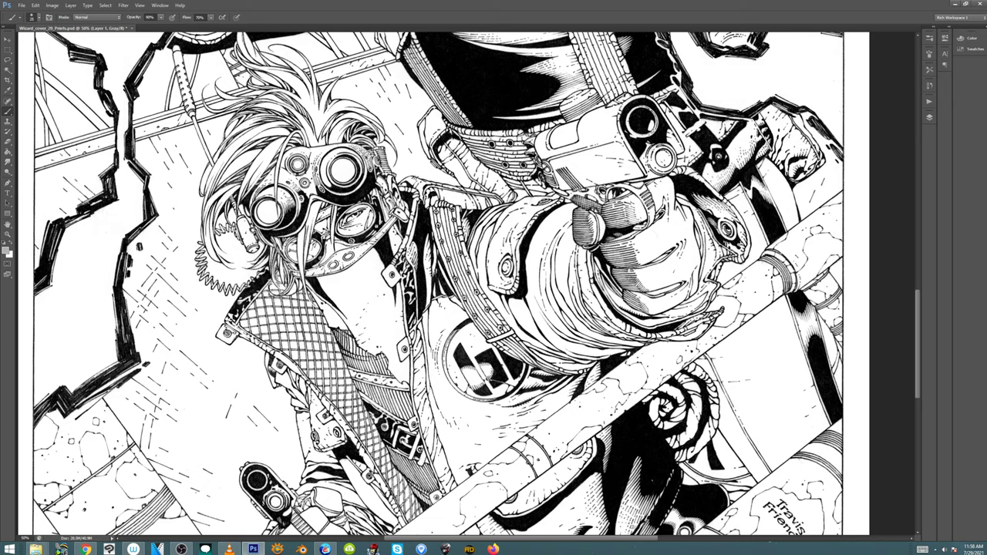
pyautogui.scroll(-3)
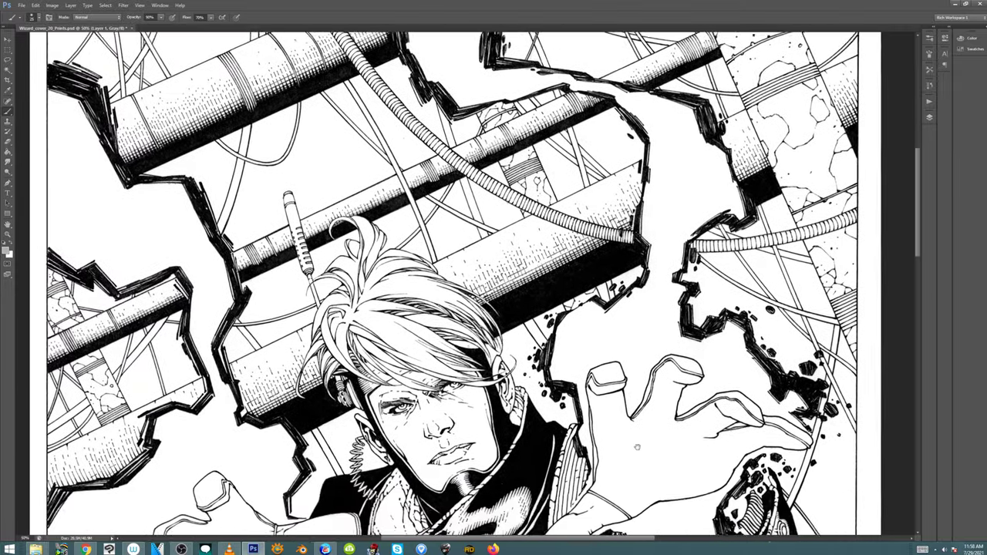
pyautogui.scroll(-3)
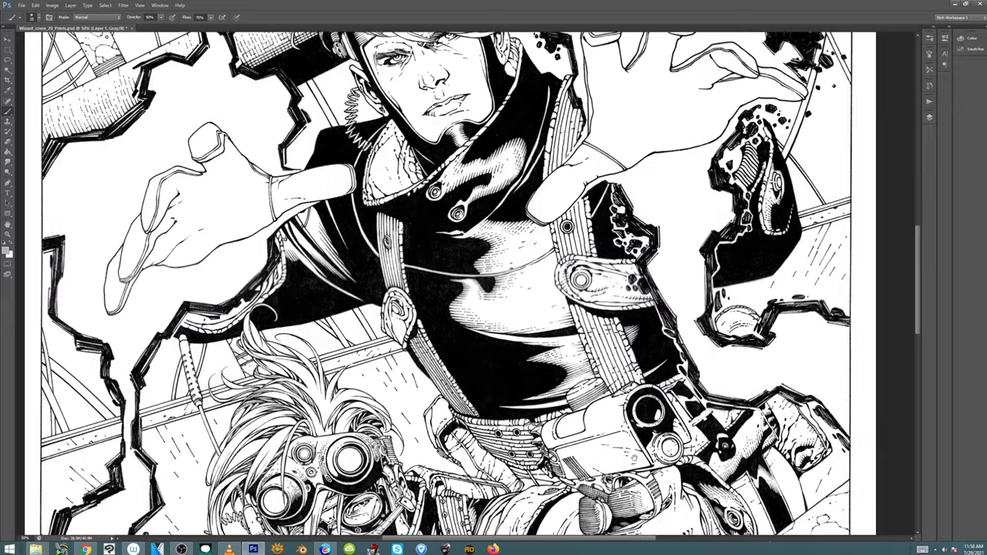
pyautogui.scroll(-3)
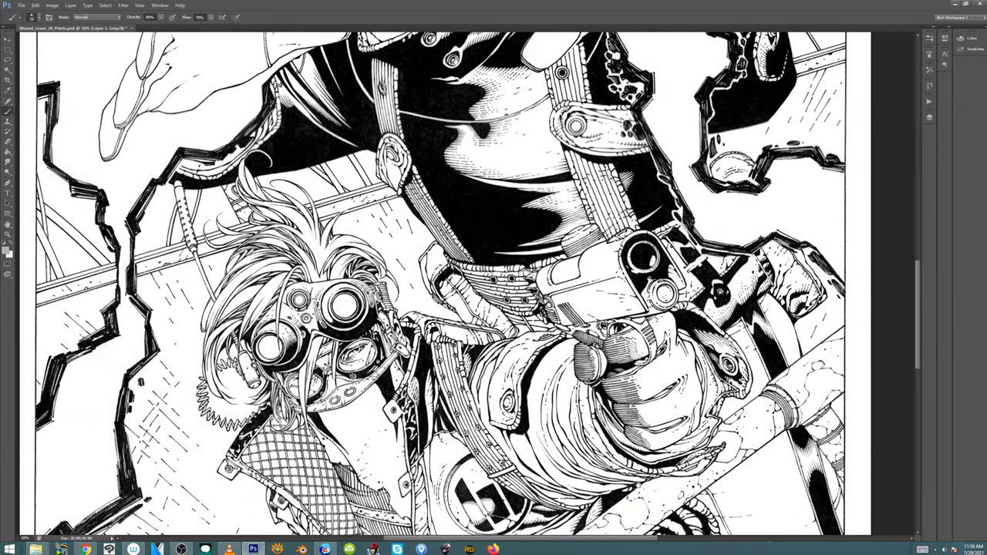
pyautogui.scroll(-3)
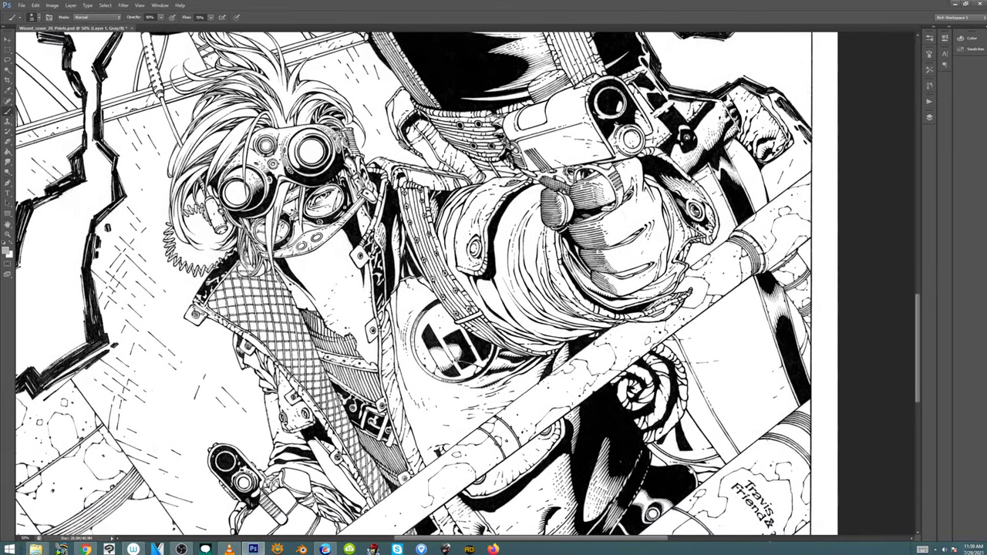
pyautogui.scroll(-3)
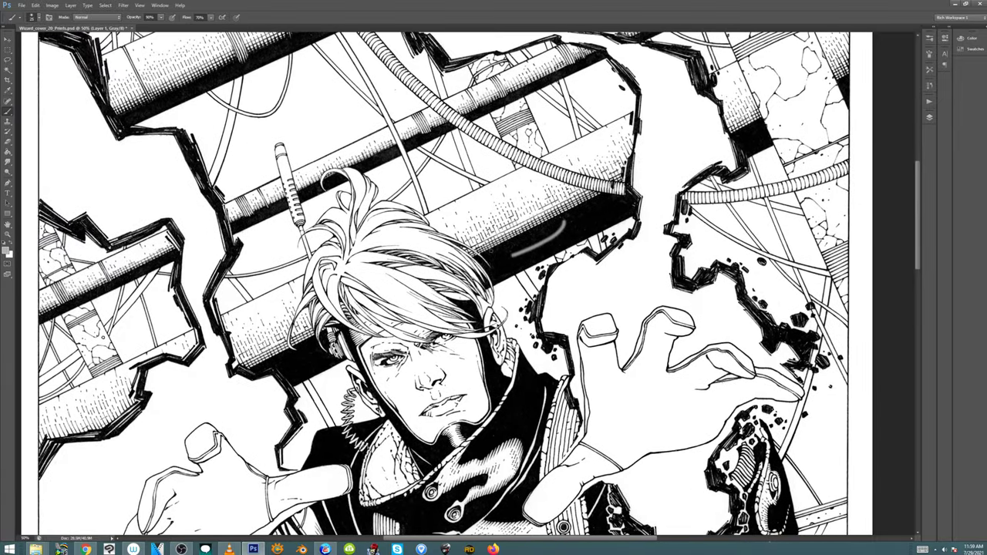
pyautogui.scroll(-3)
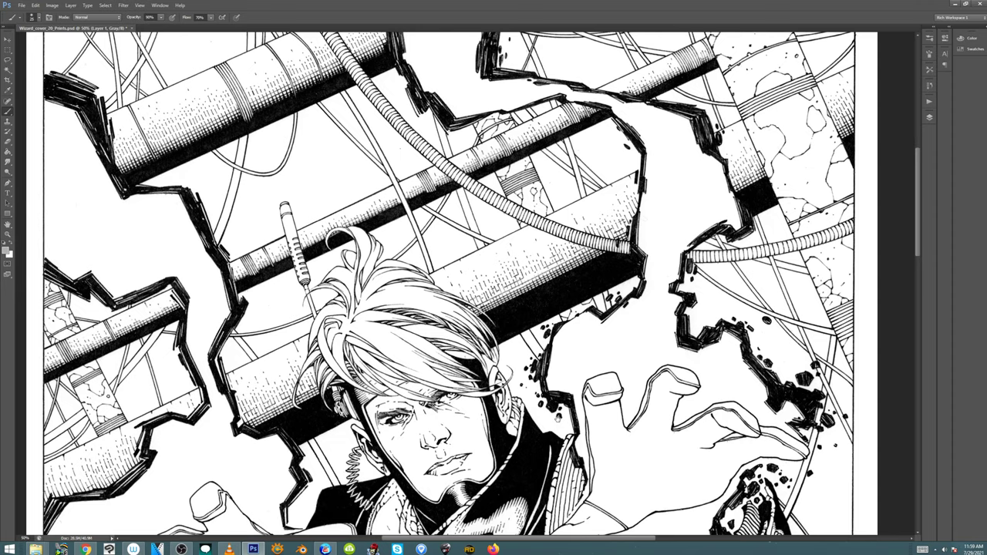
pyautogui.scroll(-3)
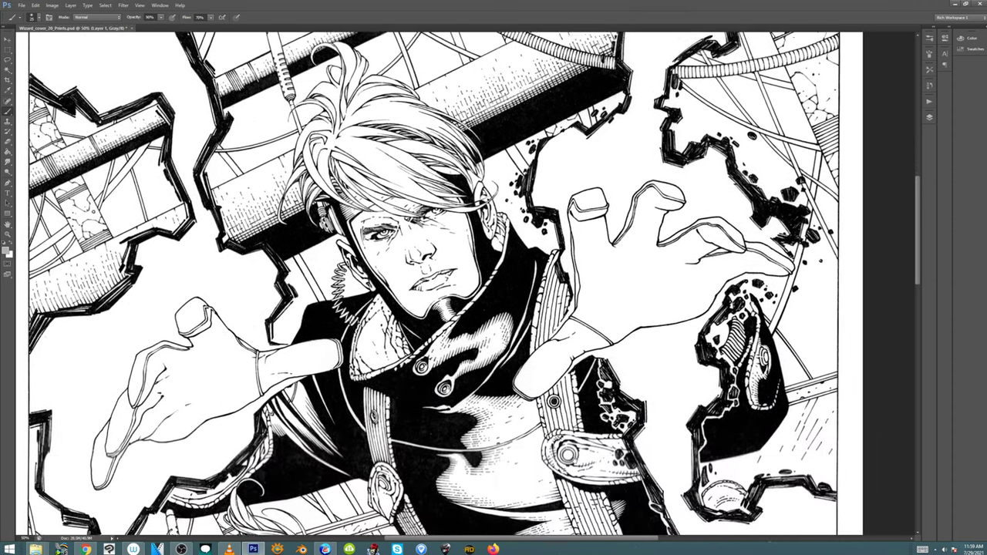
pyautogui.scroll(-3)
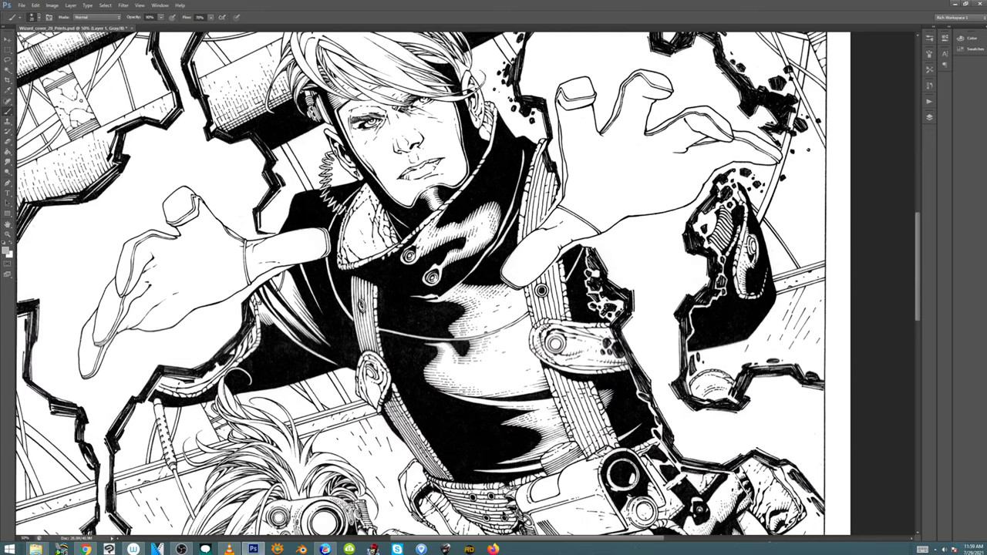
# Pan past the goggled figure and gun, scrolling down to the lower figures.
pyautogui.moveTo(455, 444); pyautogui.dragTo(664, 308)
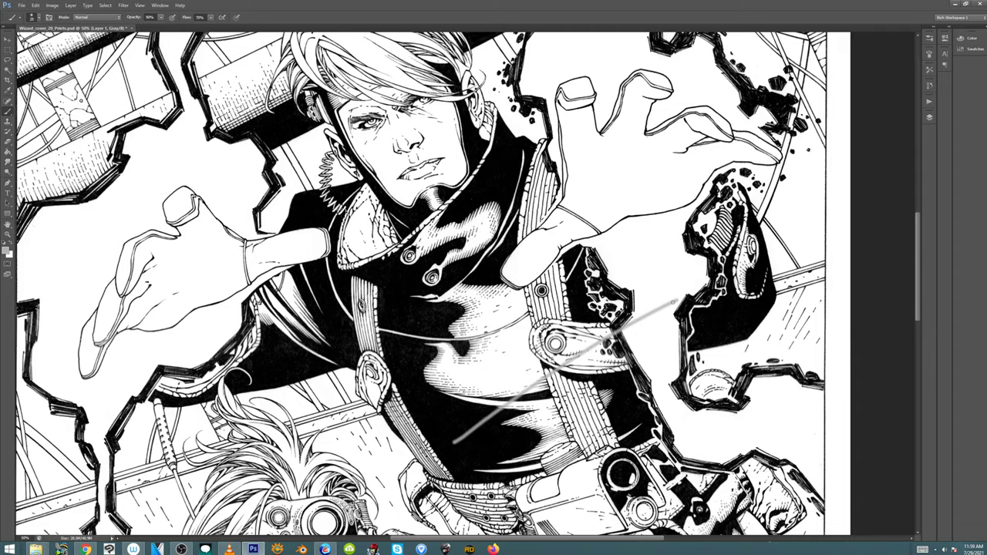
pyautogui.scroll(-3)
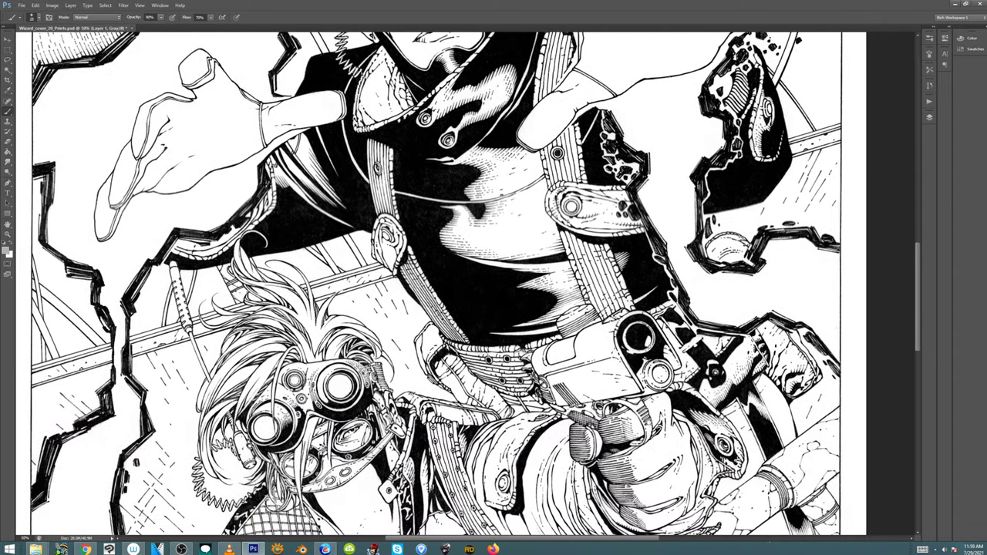
pyautogui.scroll(-3)
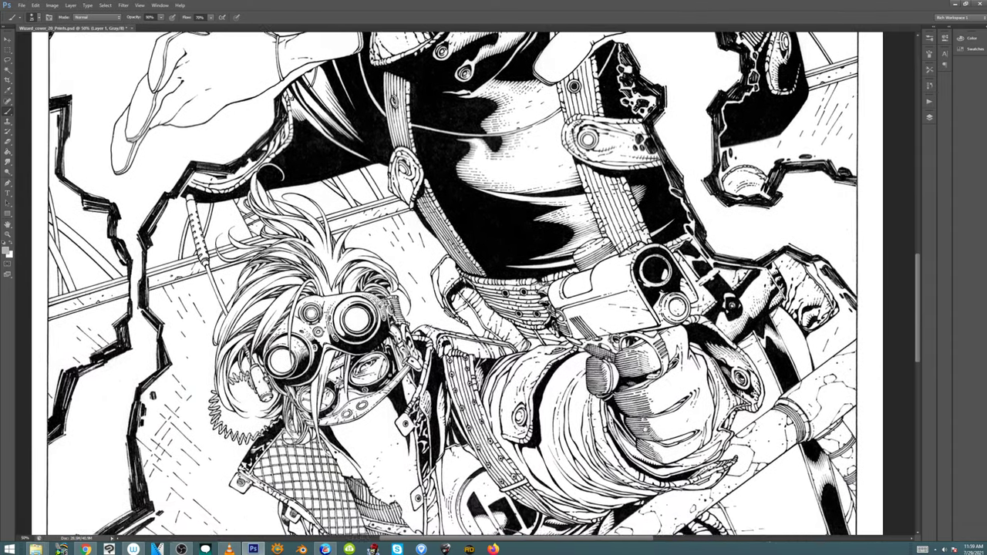
pyautogui.scroll(-3)
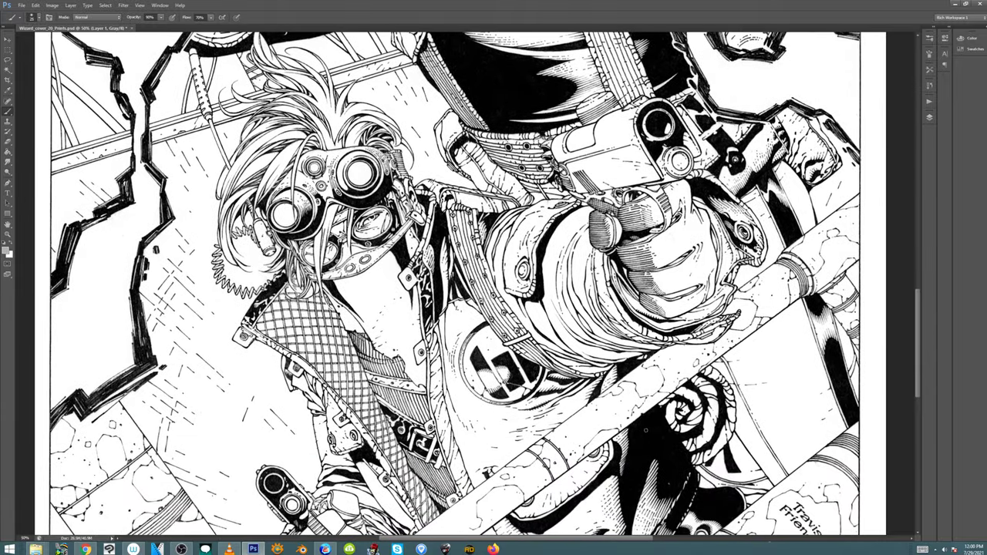
pyautogui.scroll(-3)
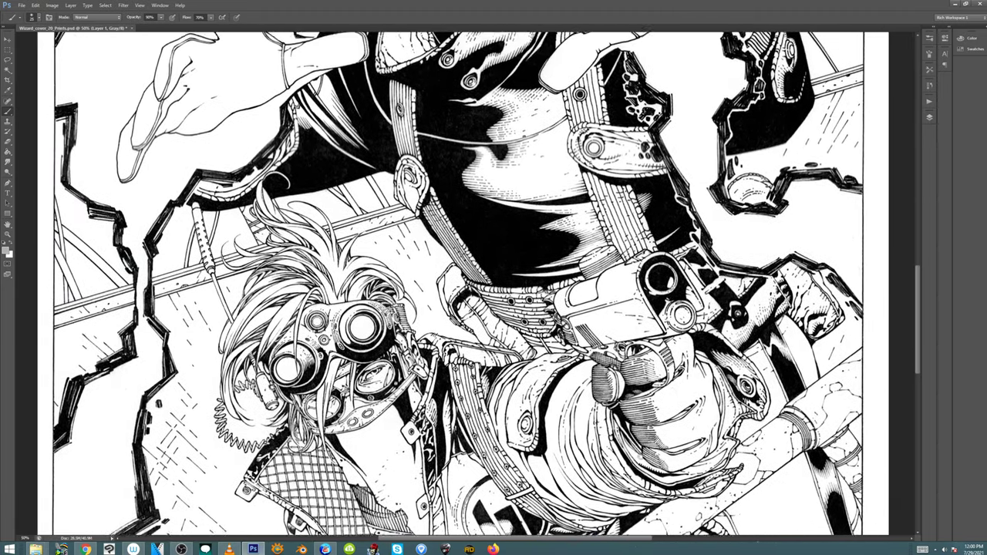
pyautogui.scroll(-3)
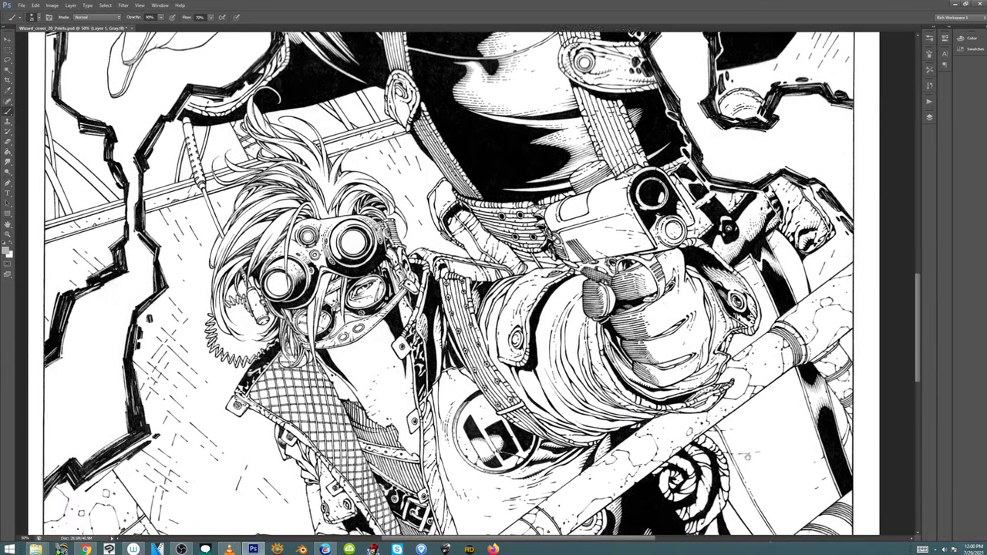
pyautogui.scroll(-3)
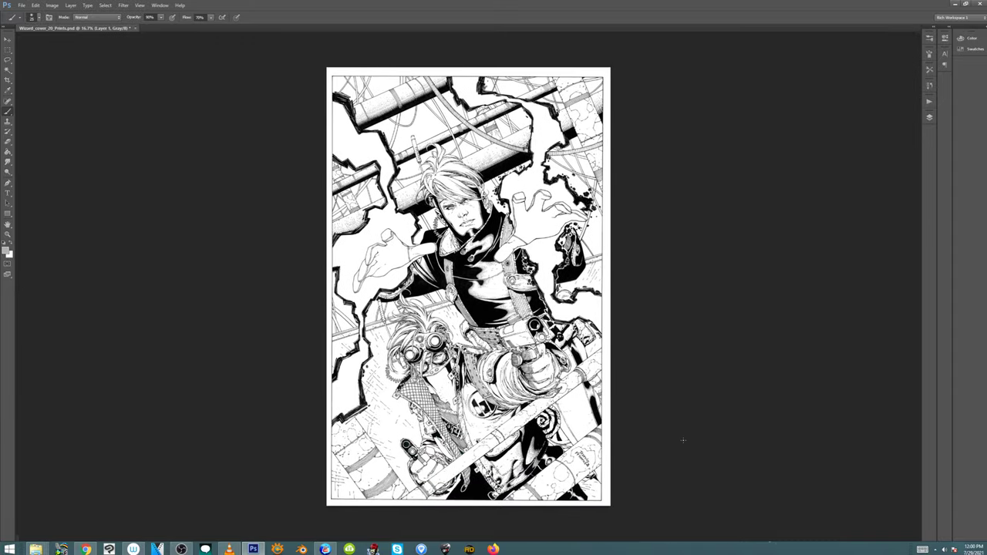
# Switch to Full Screen Mode with menus and panels hidden, using the F key.
pyautogui.press('f')
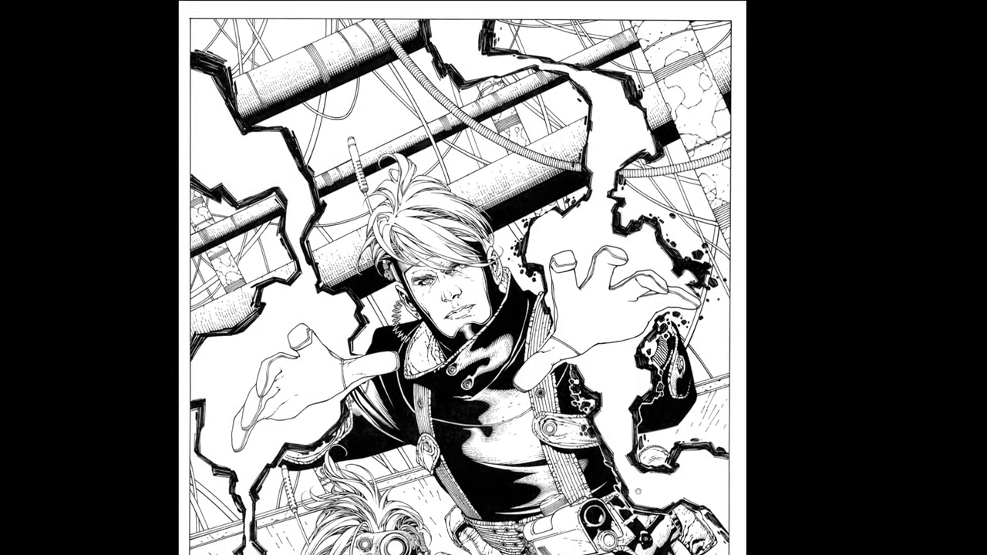
pyautogui.scroll(-3)
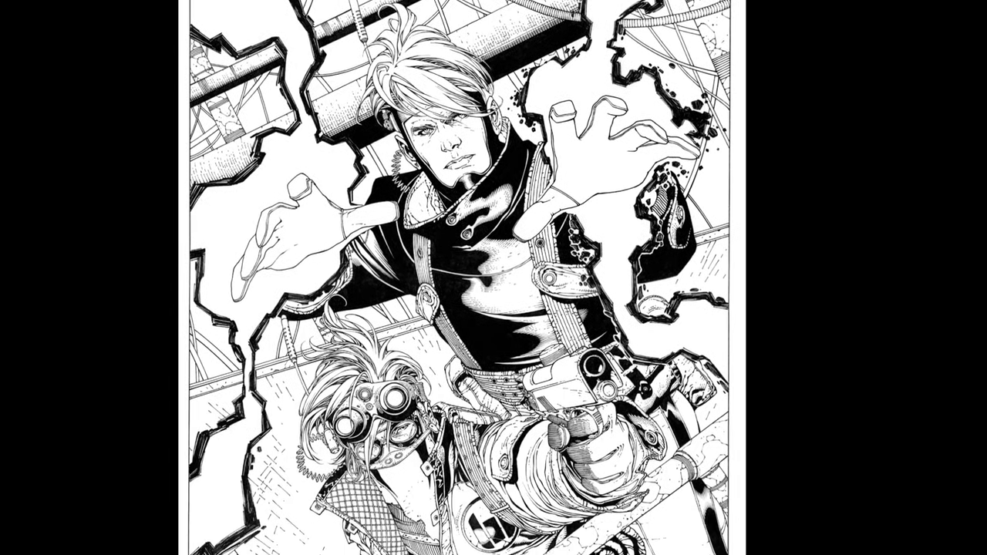
pyautogui.scroll(-3)
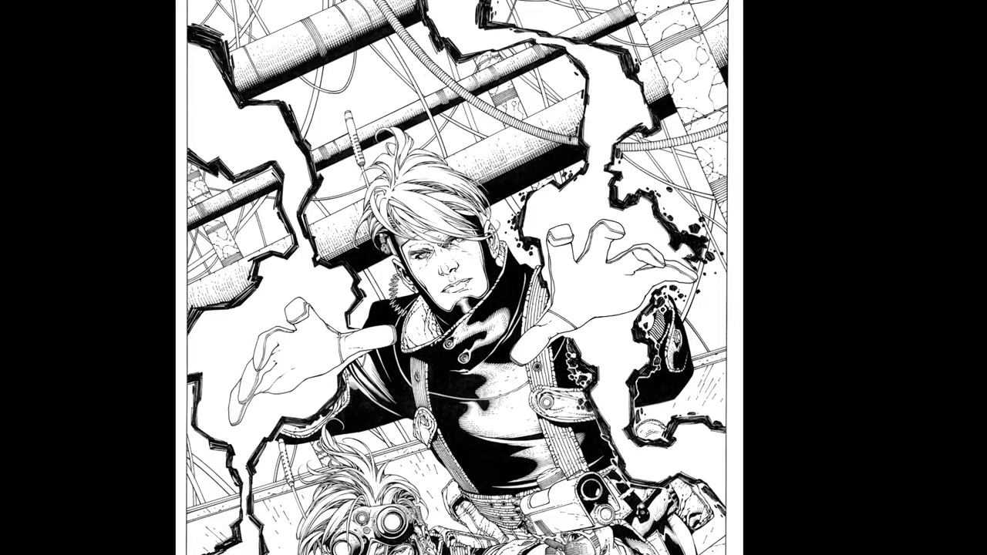
pyautogui.scroll(-3)
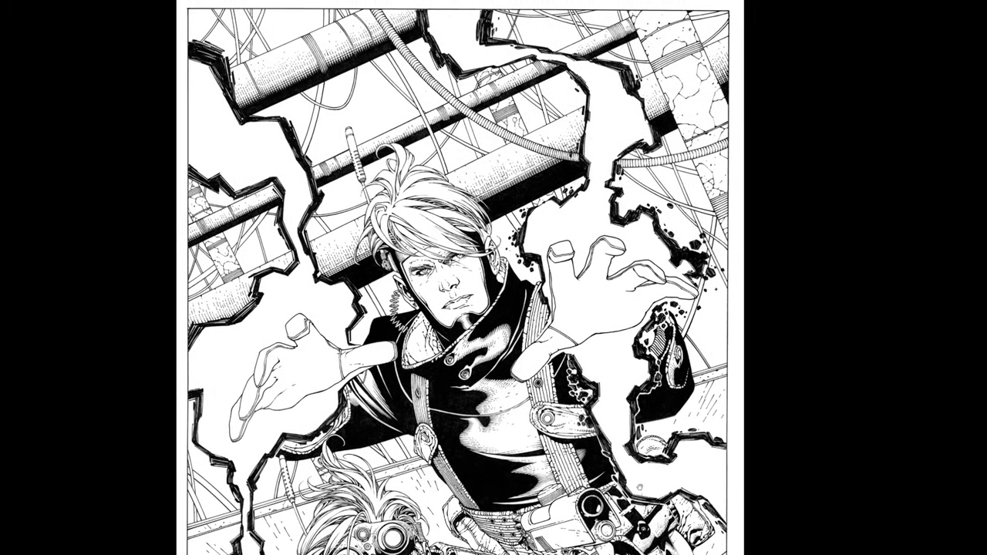
pyautogui.scroll(-3)
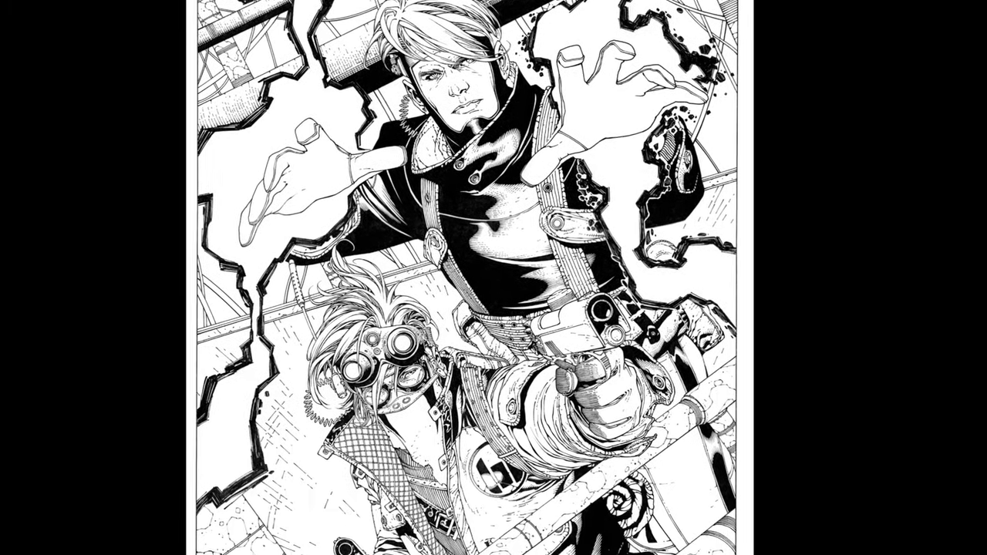
pyautogui.scroll(-3)
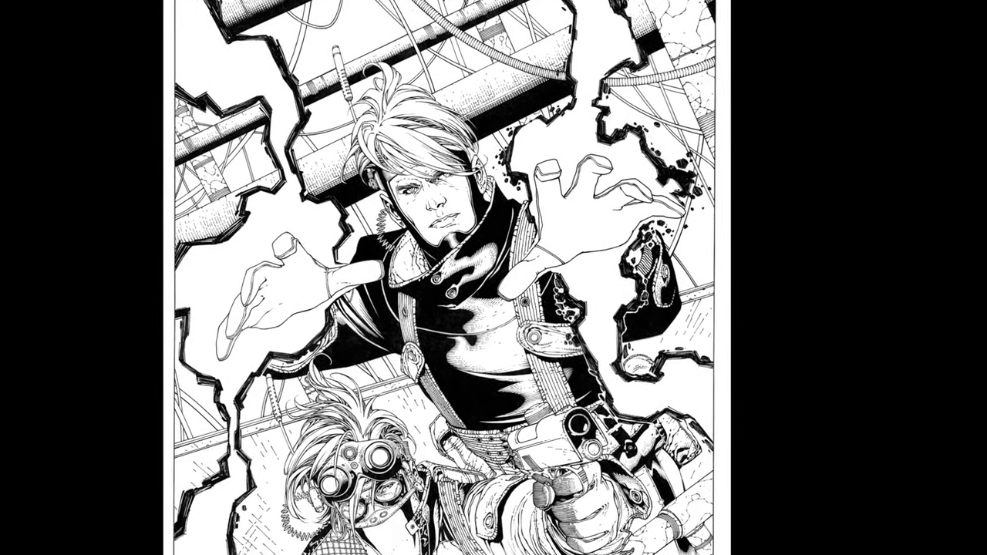
pyautogui.scroll(-3)
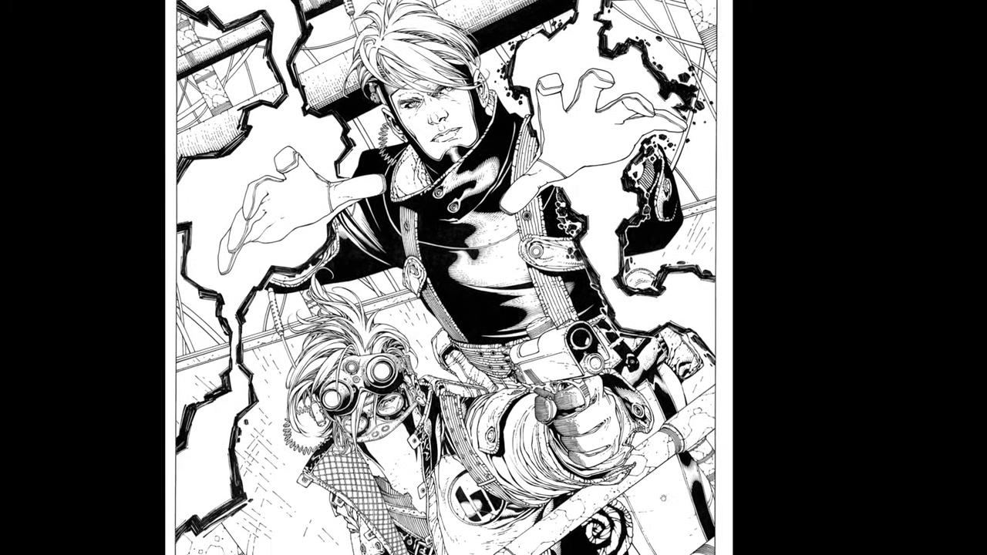
pyautogui.scroll(-3)
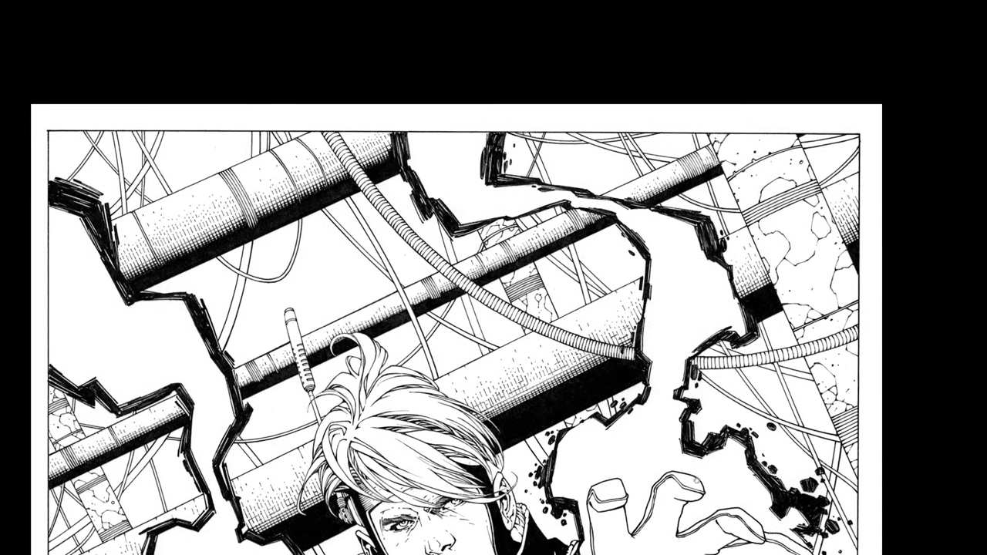
pyautogui.scroll(-3)
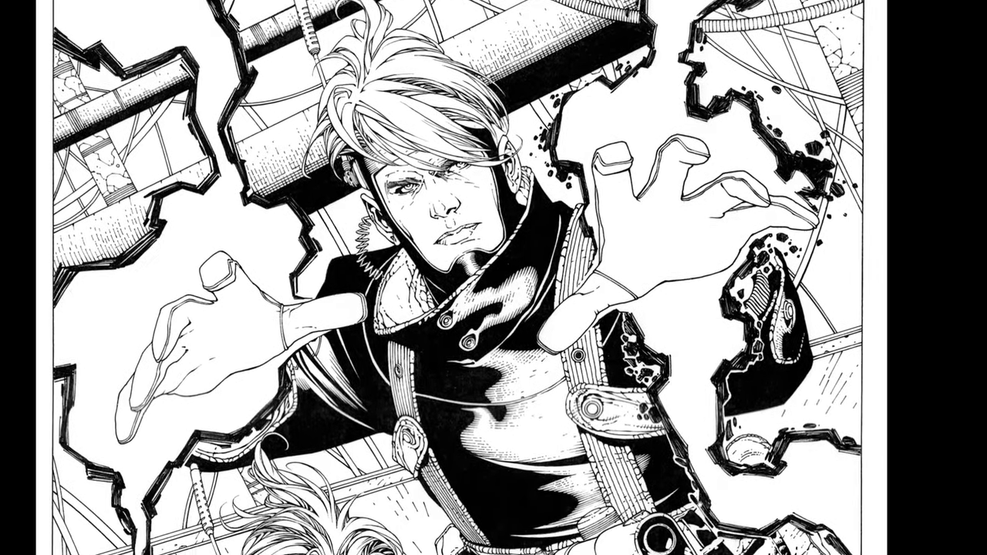
pyautogui.scroll(-3)
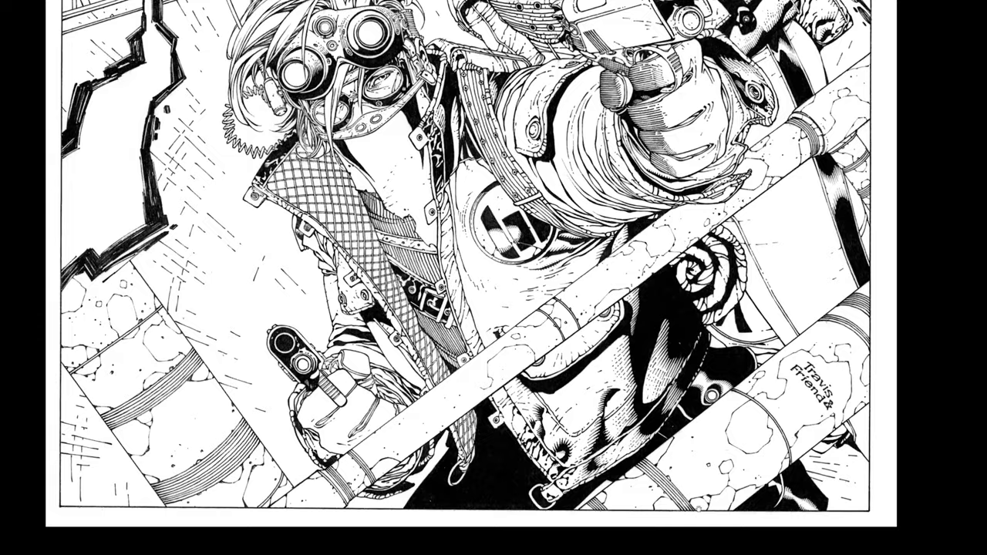
pyautogui.scroll(-3)
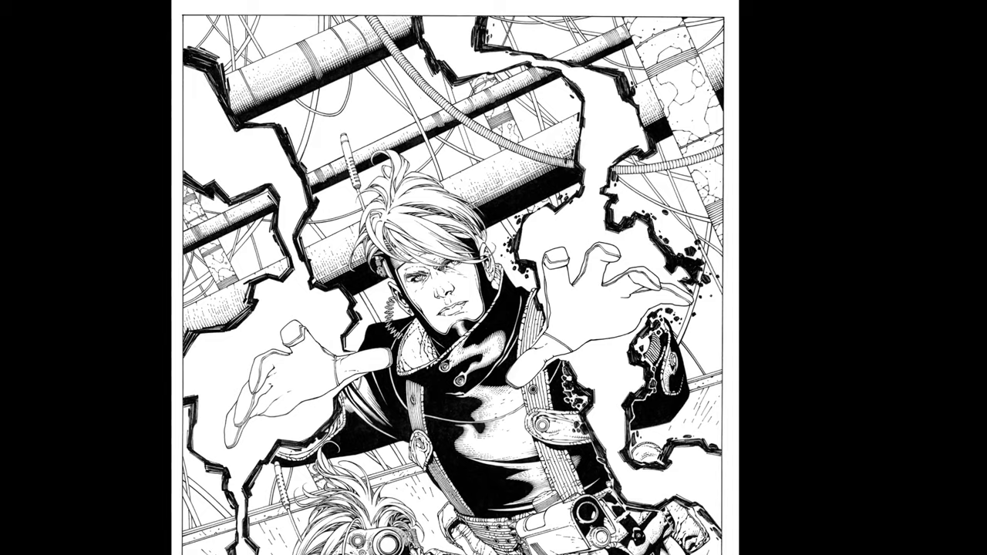
pyautogui.scroll(-3)
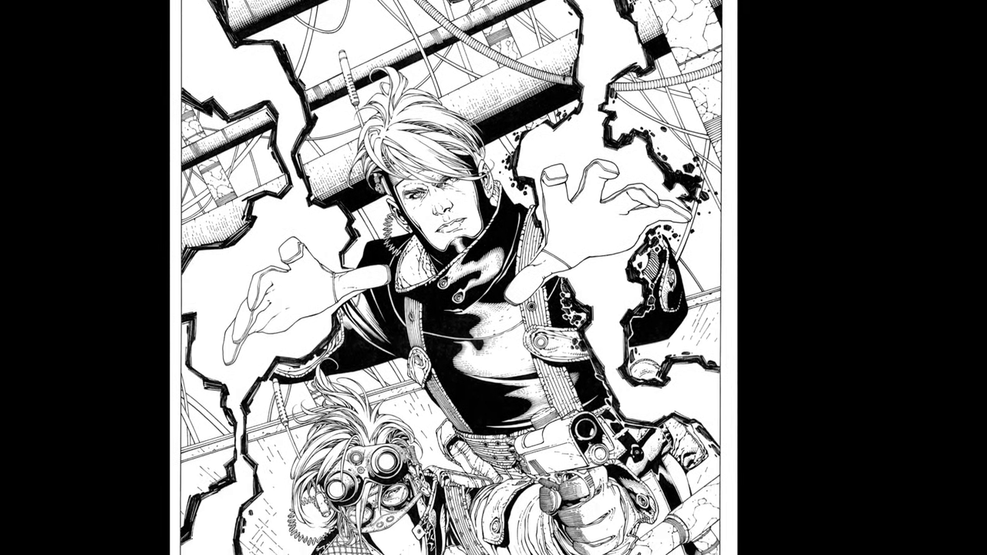